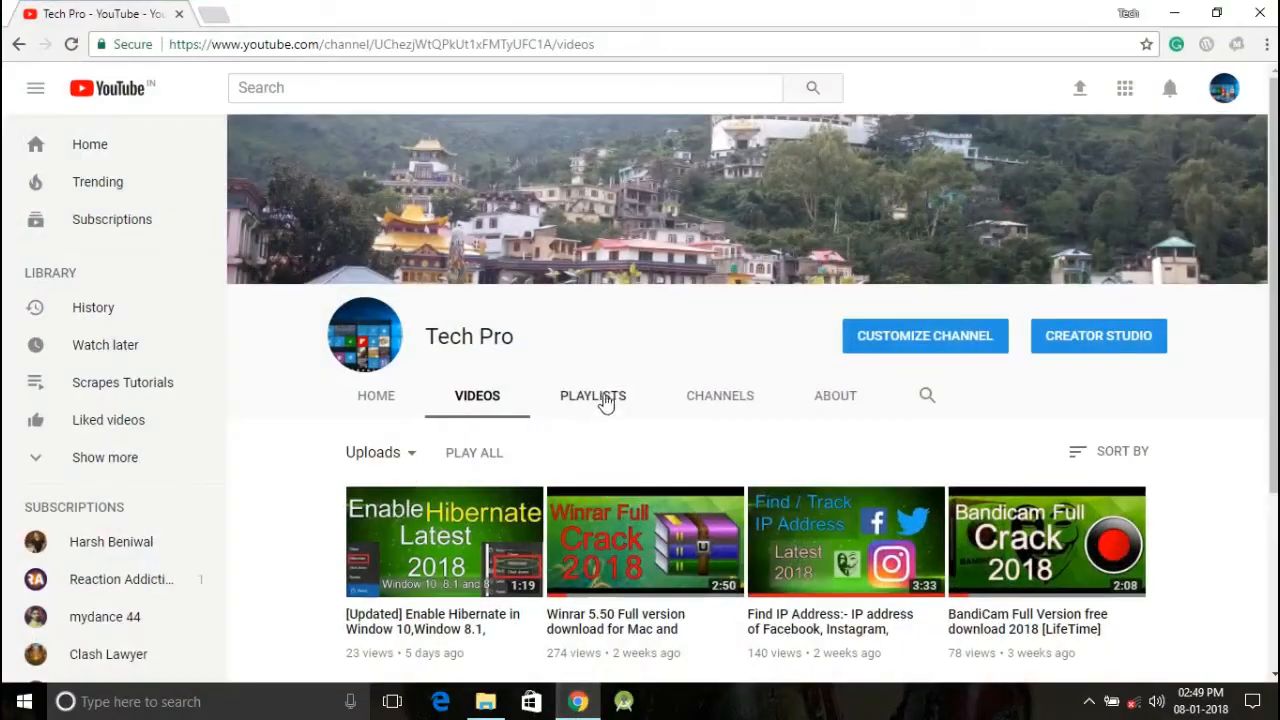
Show the desktop's slow right-click menu with its Graphics Properties and Graphics Options entries, then dismiss it
{"action": "scroll", "scroll_direction": "down", "scroll_amount": 3}
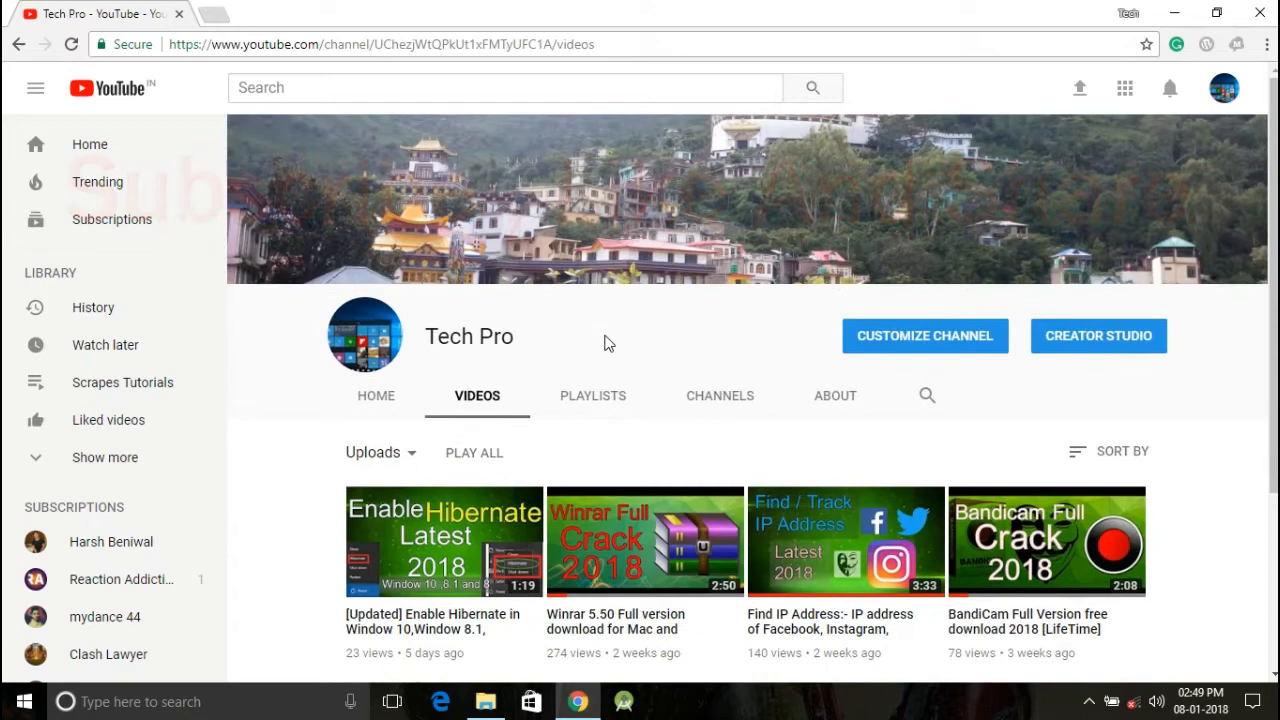
{"action": "scroll", "scroll_direction": "down", "scroll_amount": 3}
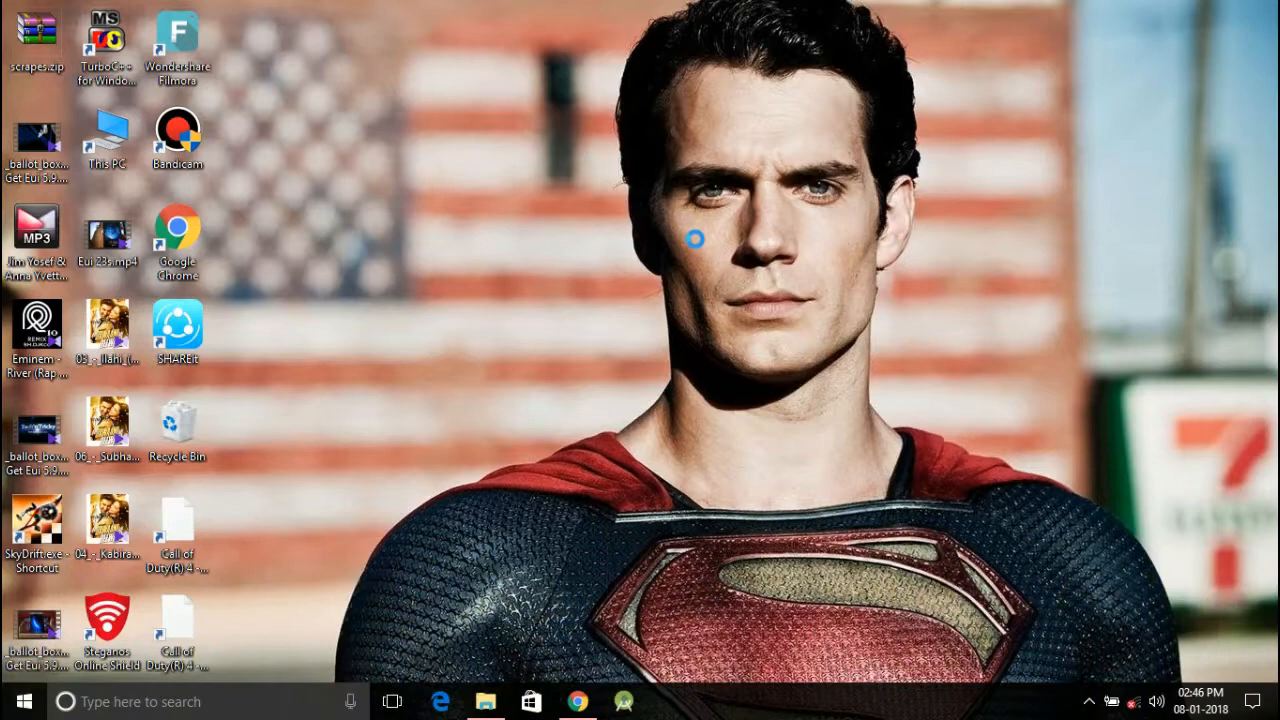
{"action": "right_click", "coordinate": [694, 238]}
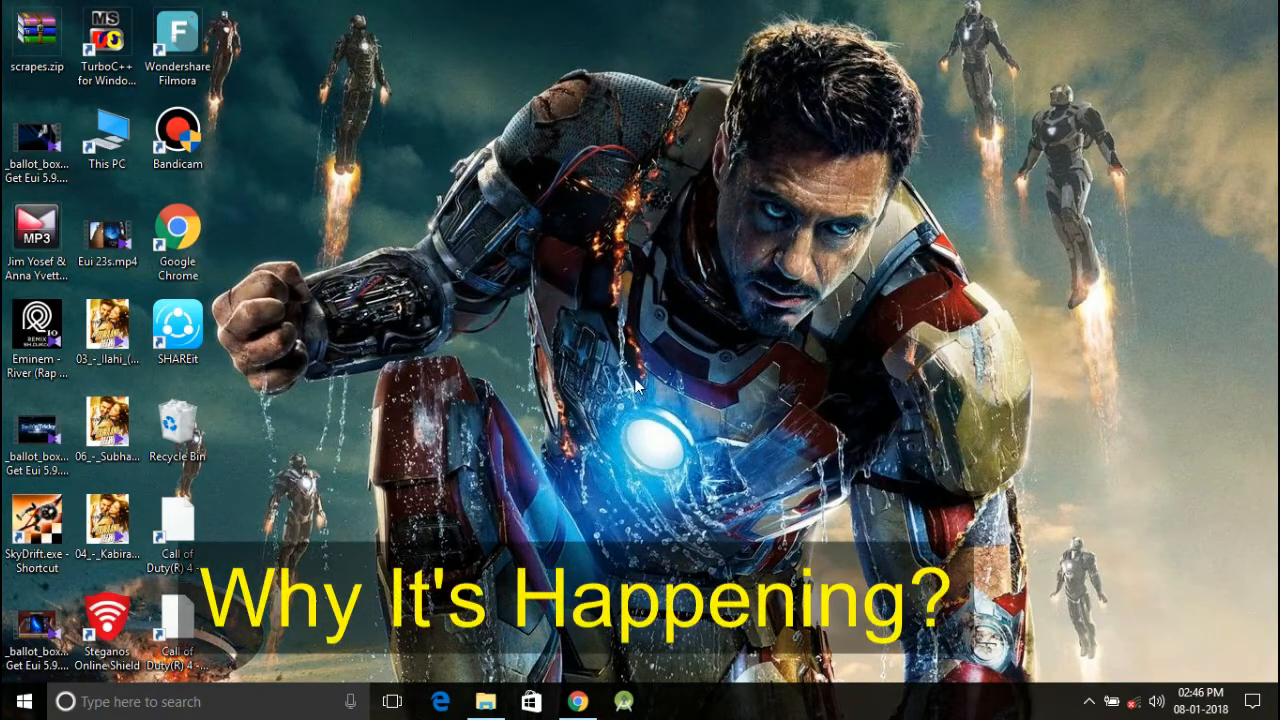
{"action": "mouse_move", "coordinate": [636, 372]}
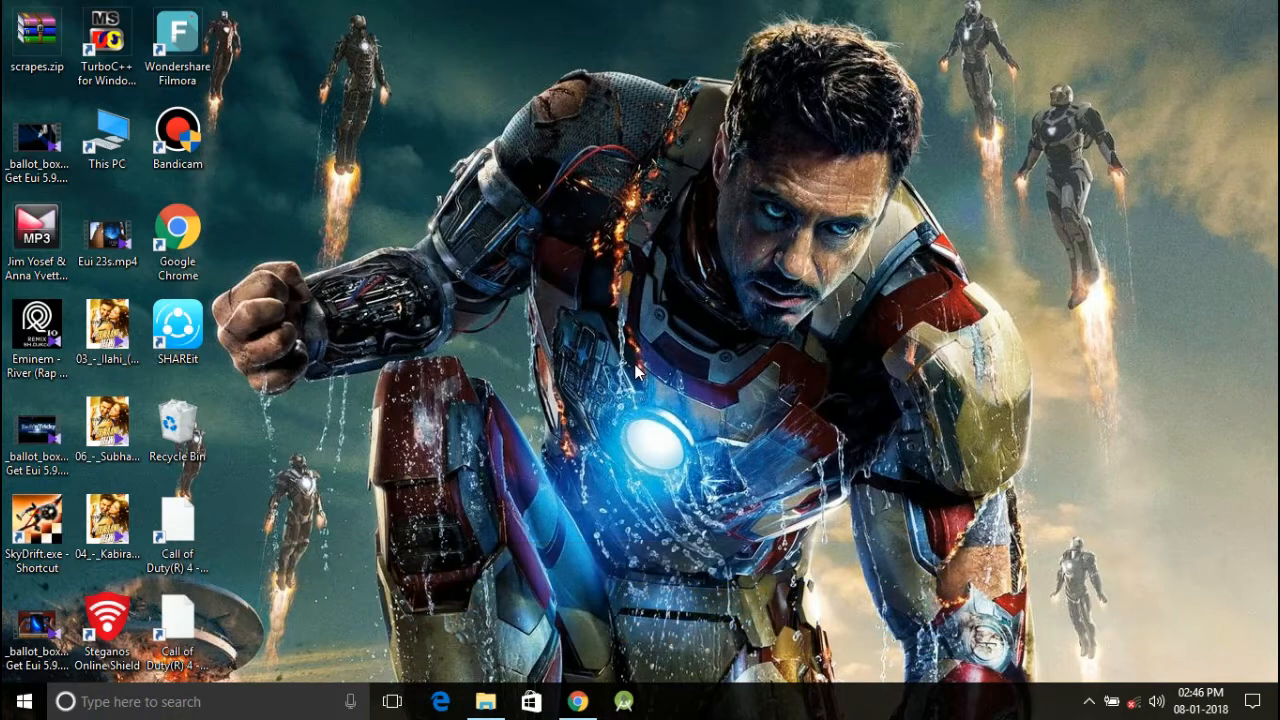
{"action": "mouse_move", "coordinate": [618, 150]}
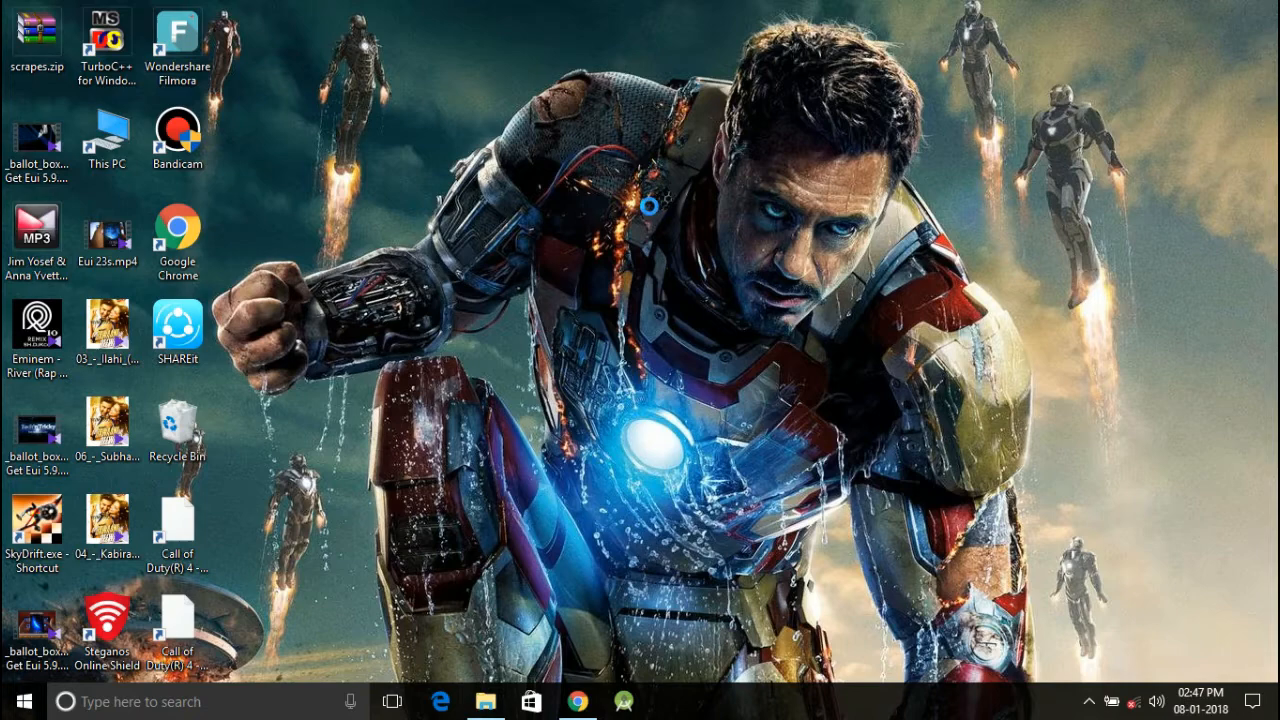
{"action": "right_click", "coordinate": [620, 170]}
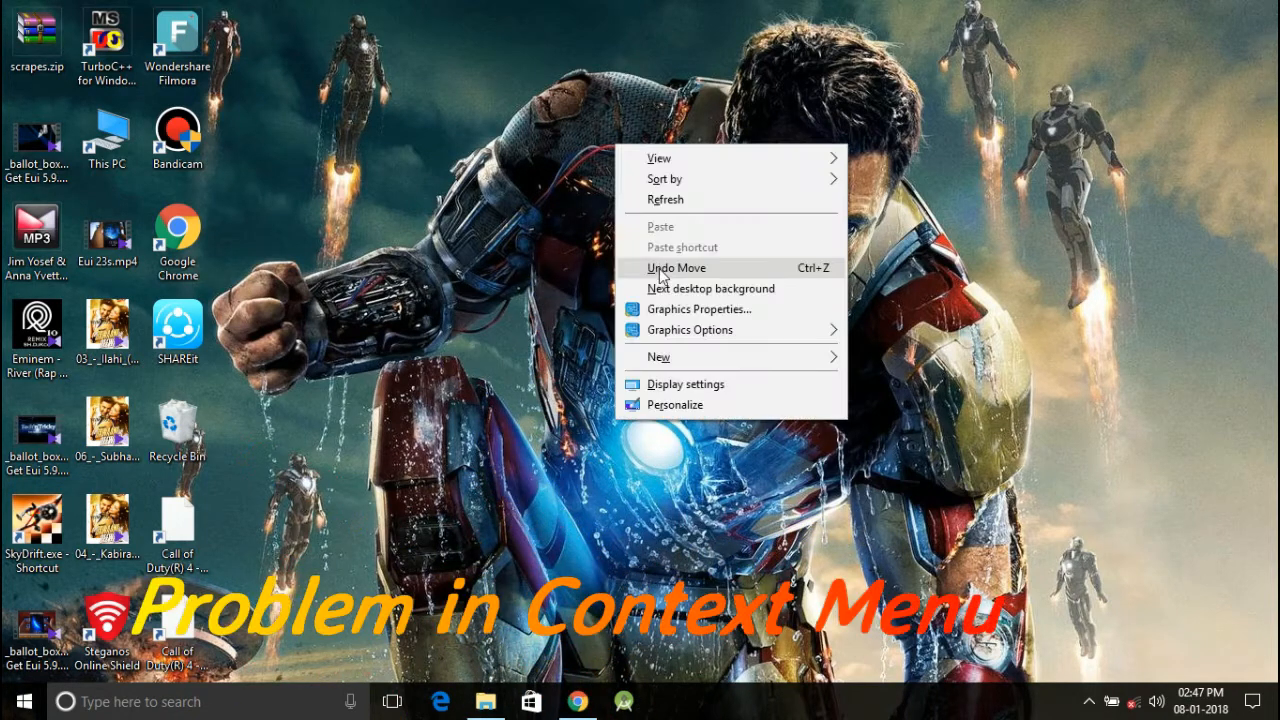
{"action": "mouse_move", "coordinate": [684, 288]}
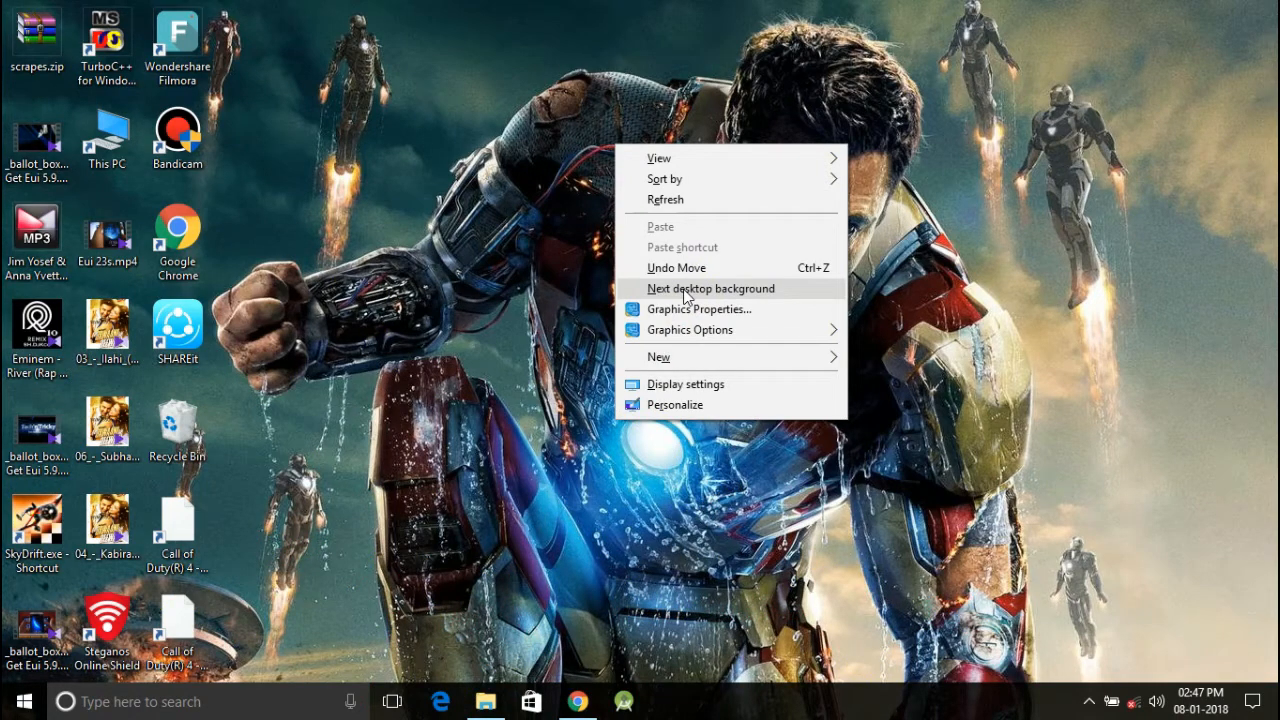
{"action": "left_click", "coordinate": [712, 288]}
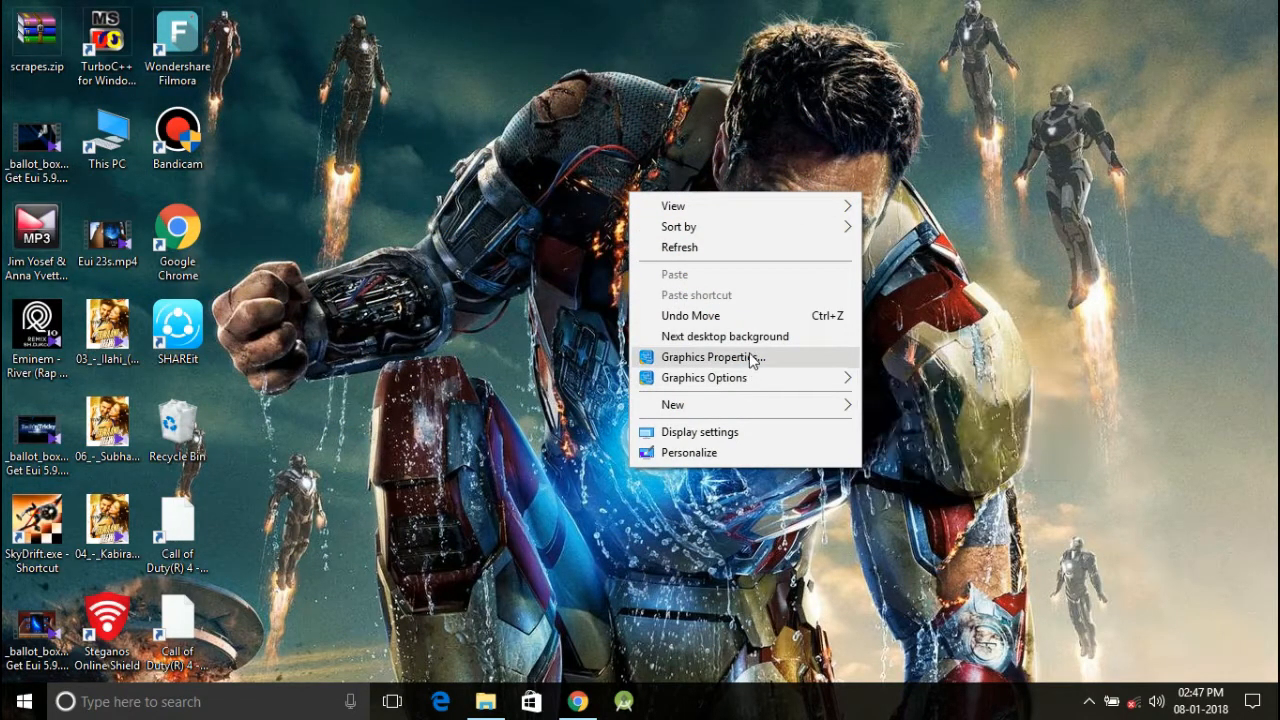
{"action": "mouse_move", "coordinate": [704, 376]}
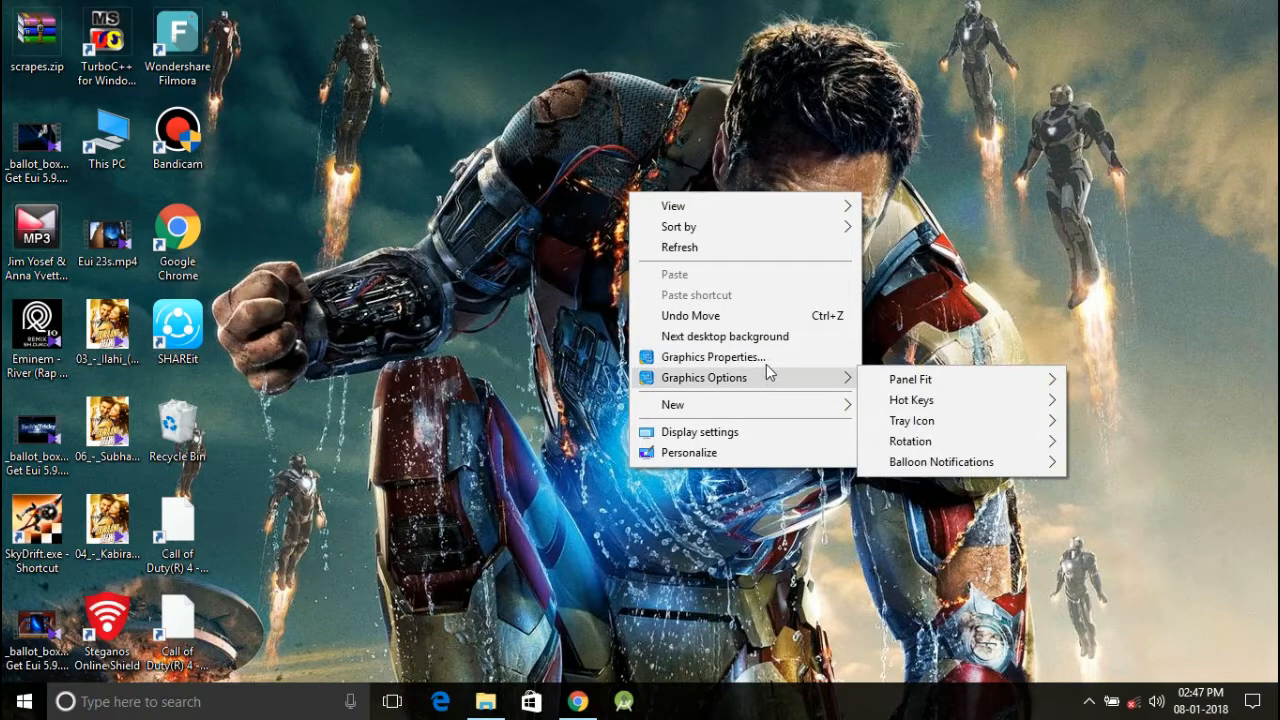
{"action": "mouse_move", "coordinate": [956, 316]}
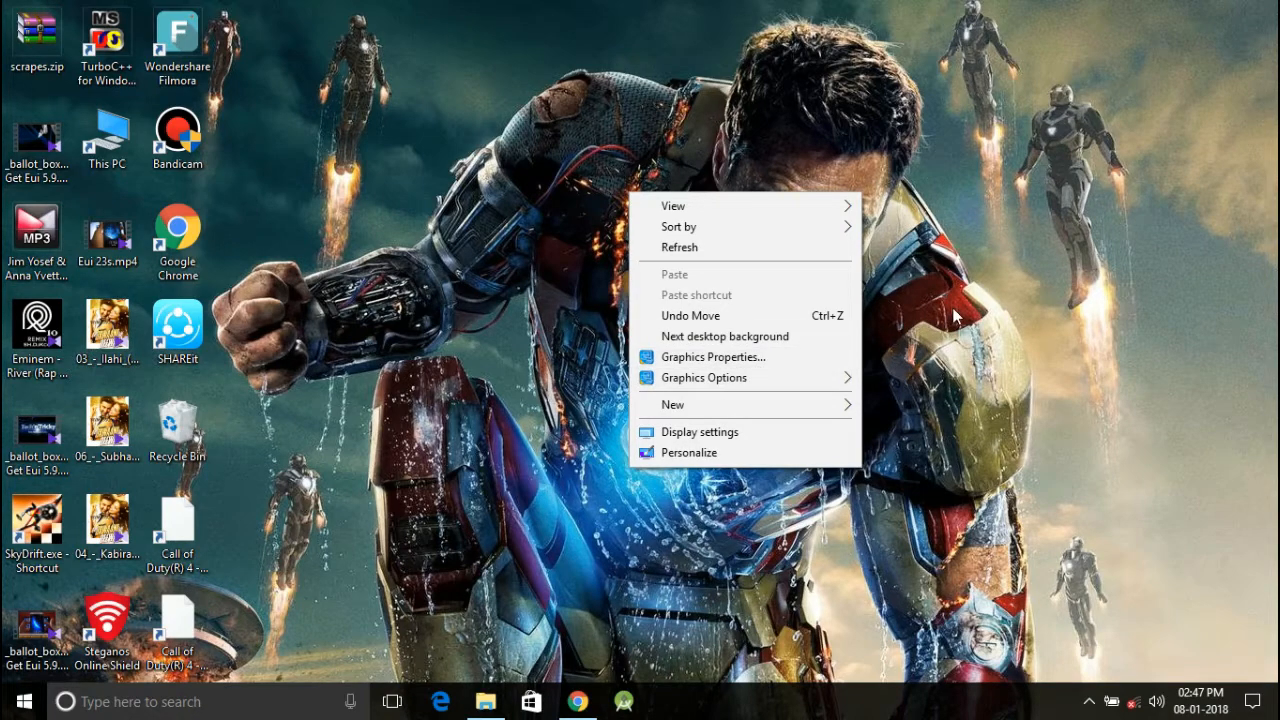
{"action": "left_click", "coordinate": [520, 648]}
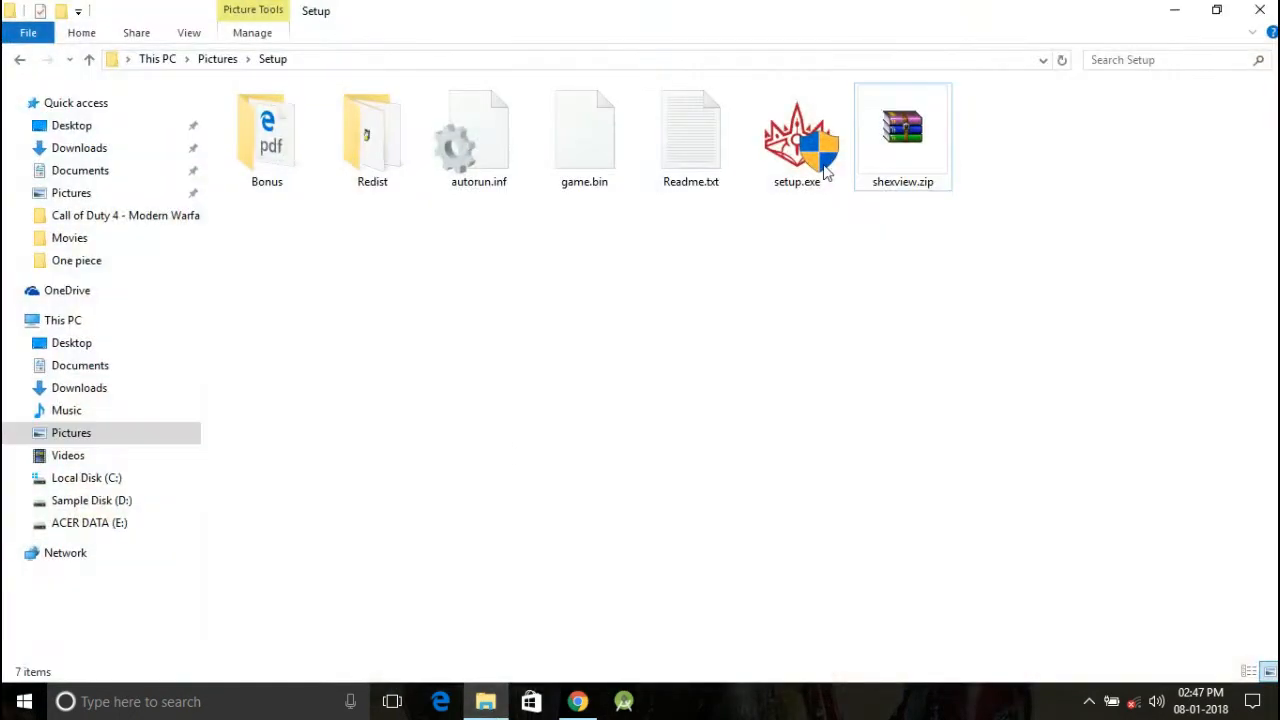
{"action": "mouse_move", "coordinate": [920, 144]}
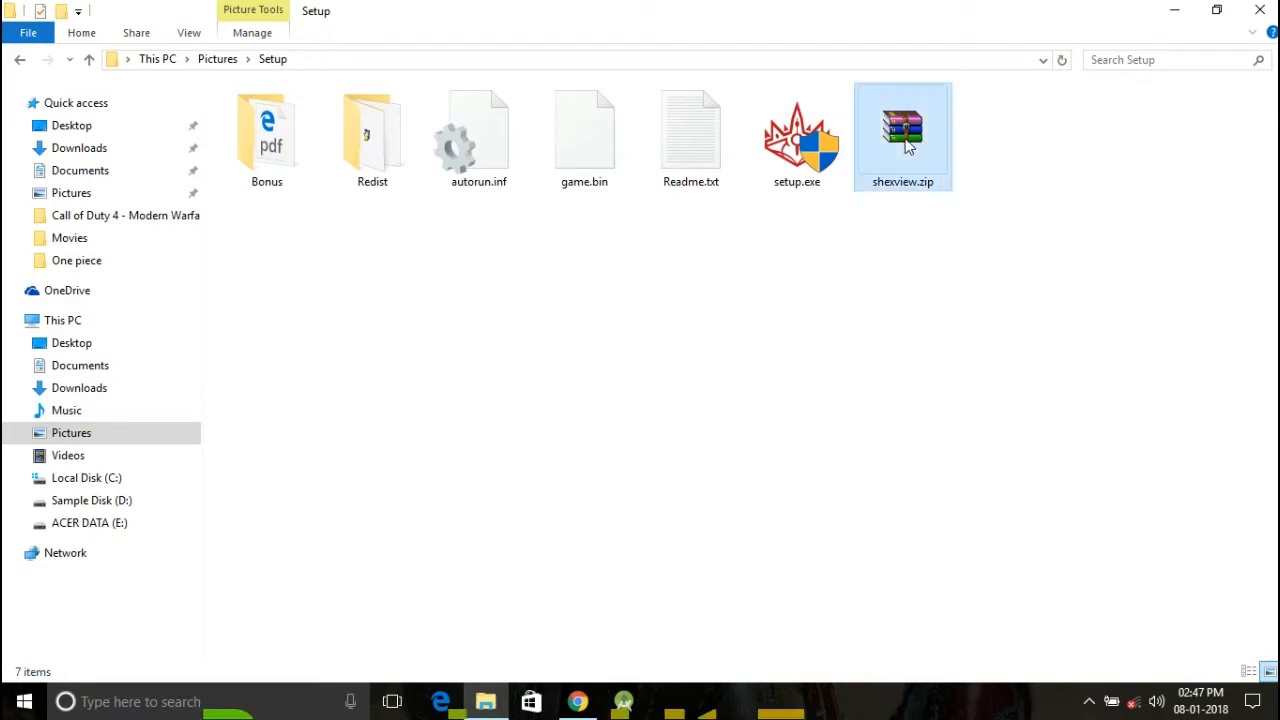
Open shexview.zip from Pictures\Setup and launch shexview.exe from the WinRAR window
{"action": "double_click", "coordinate": [902, 130]}
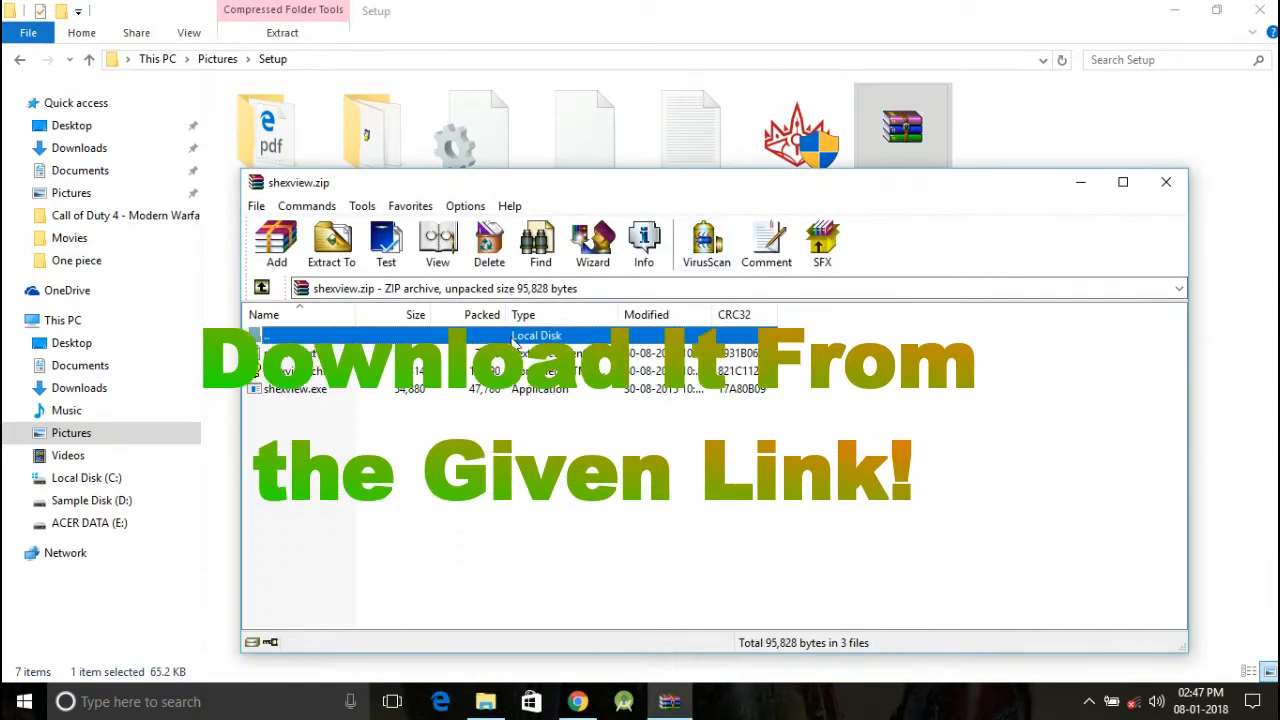
{"action": "left_click", "coordinate": [332, 244]}
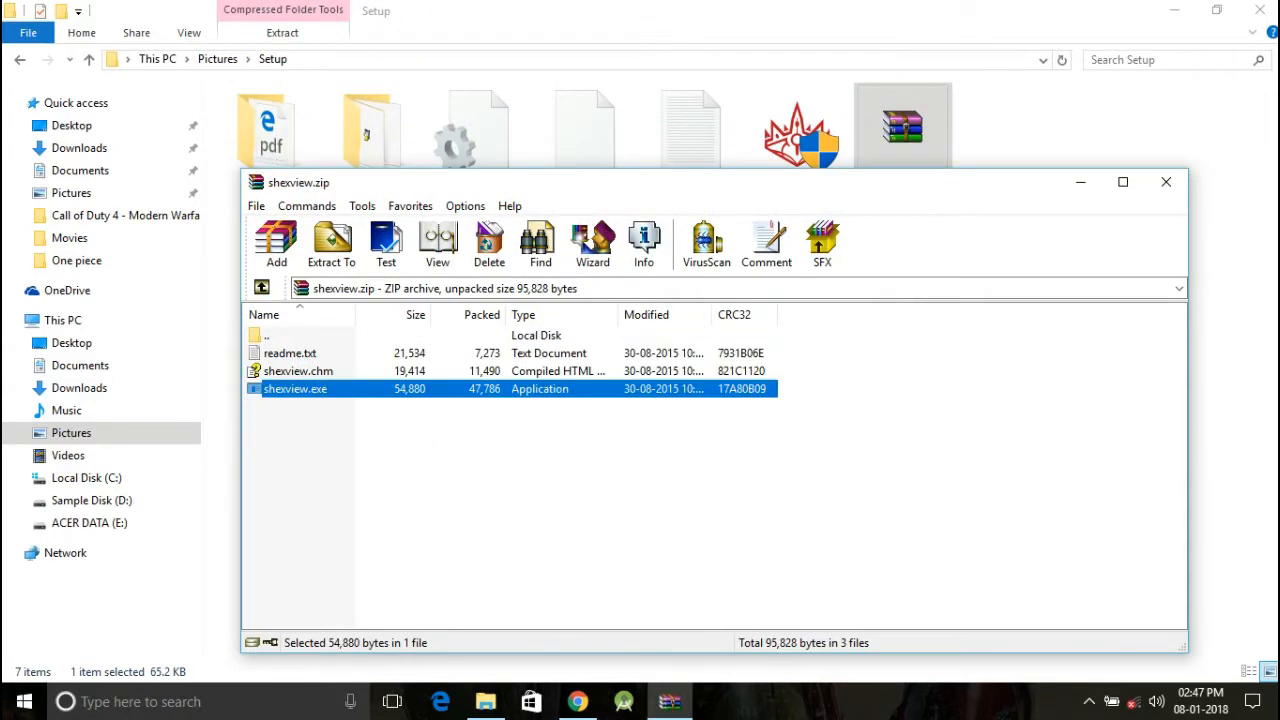
{"action": "double_click", "coordinate": [296, 388]}
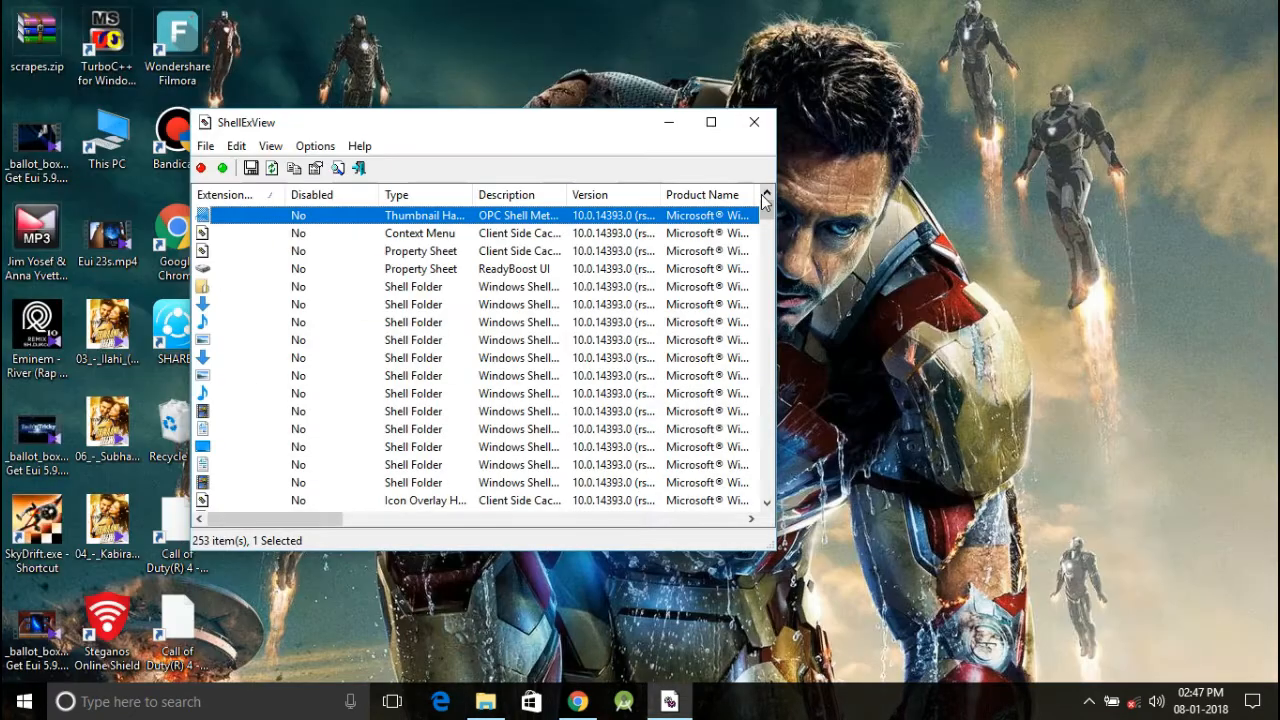
Maximize ShellExView and Ctrl-select the pink non-Microsoft entries, including both Java extensions, nine in total
{"action": "left_click_drag", "start_coordinate": [480, 122], "coordinate": [540, 72]}
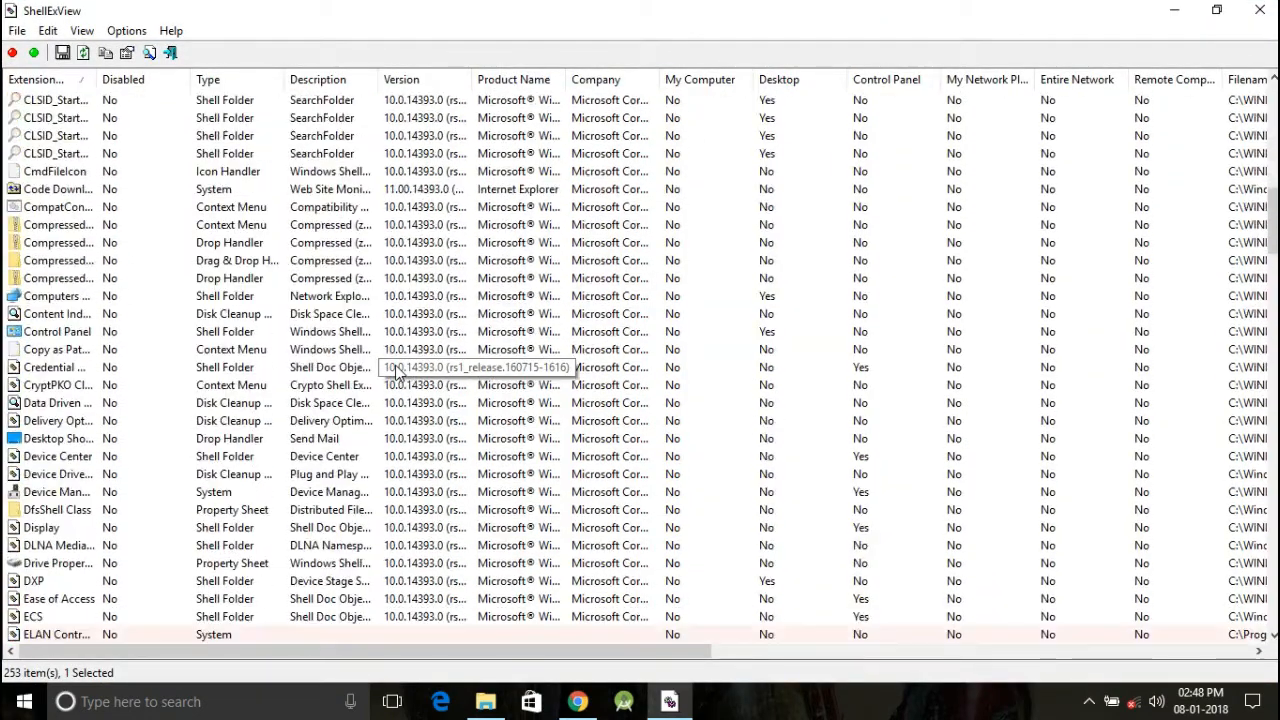
{"action": "scroll", "scroll_direction": "down", "scroll_amount": 3}
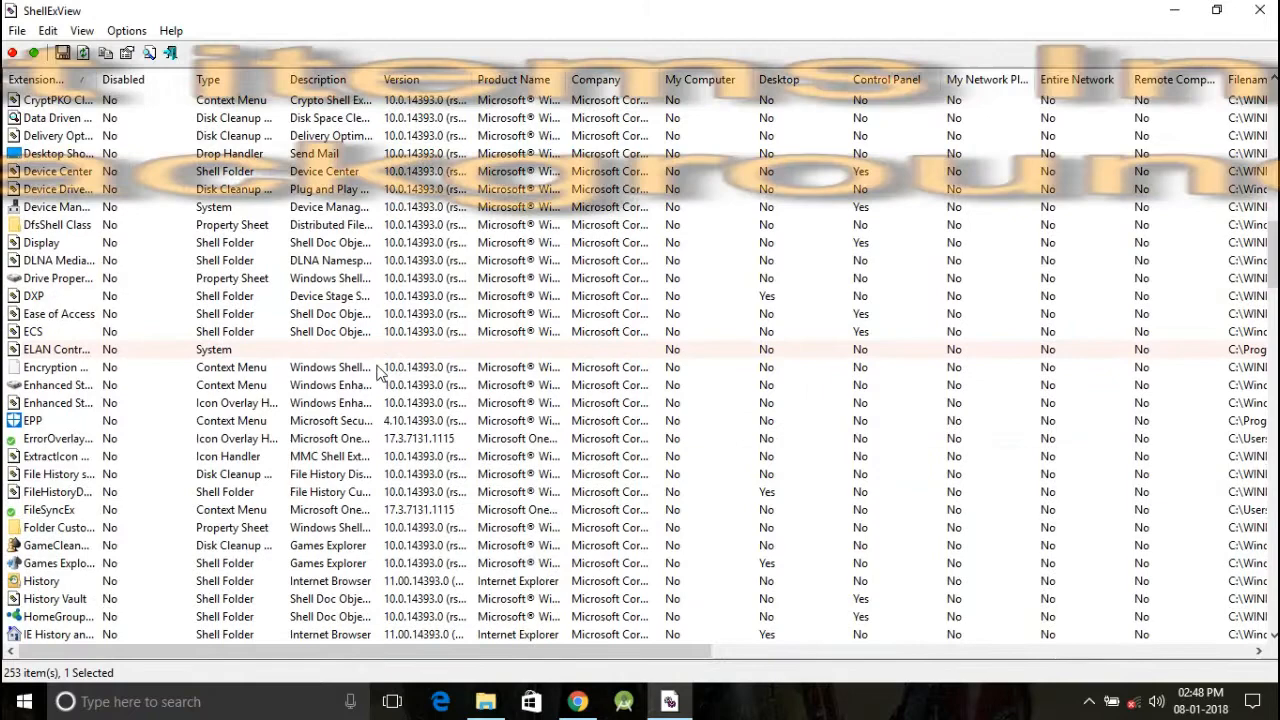
{"action": "scroll", "scroll_direction": "down", "scroll_amount": 3}
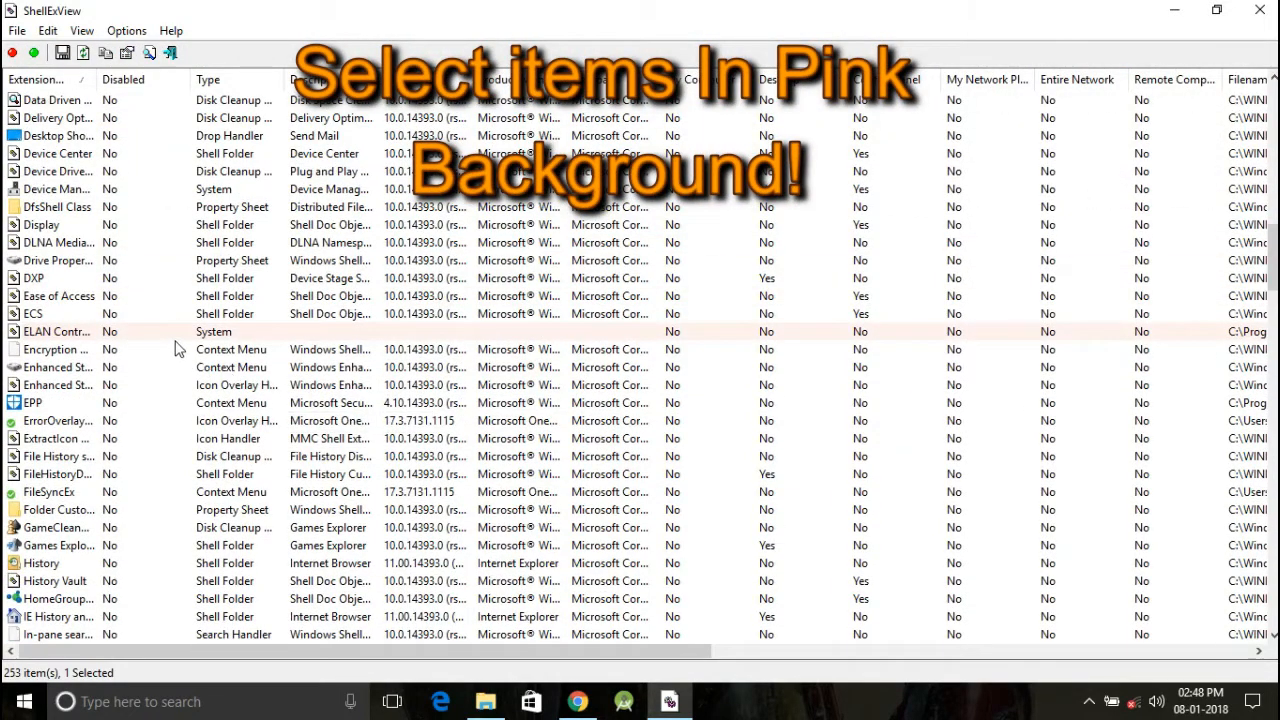
{"action": "left_click", "coordinate": [56, 332]}
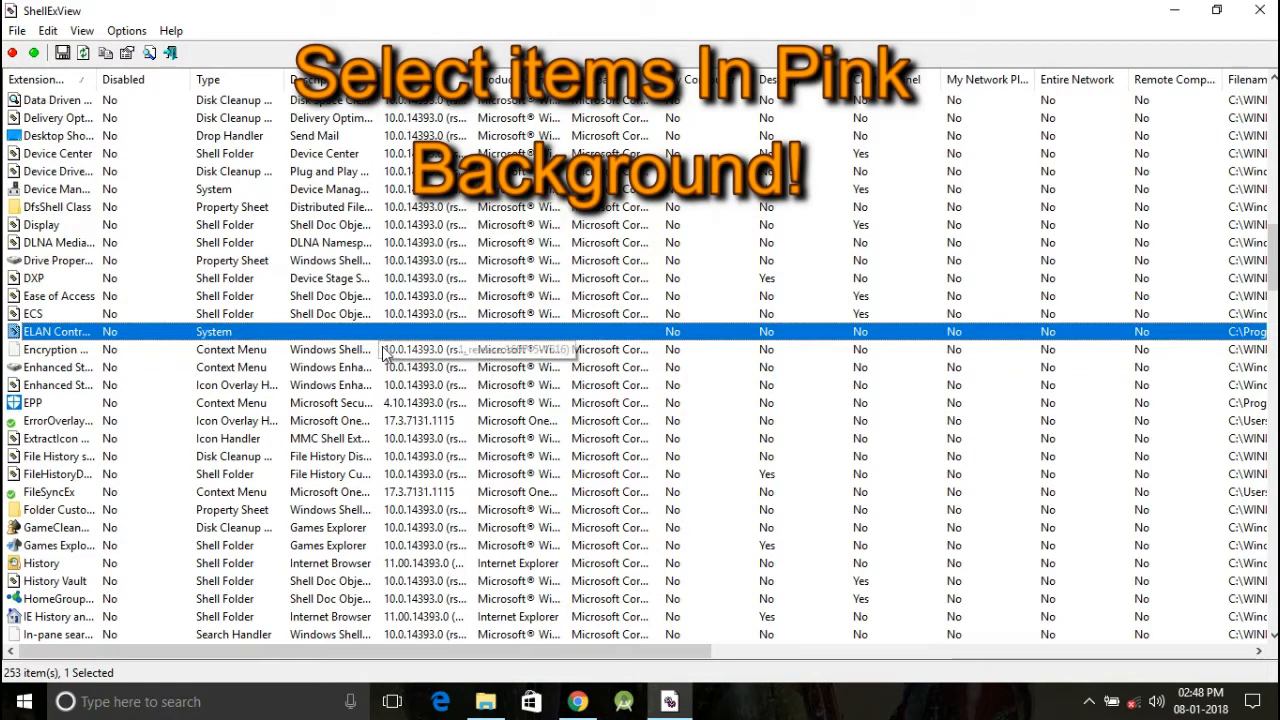
{"action": "mouse_move", "coordinate": [276, 332]}
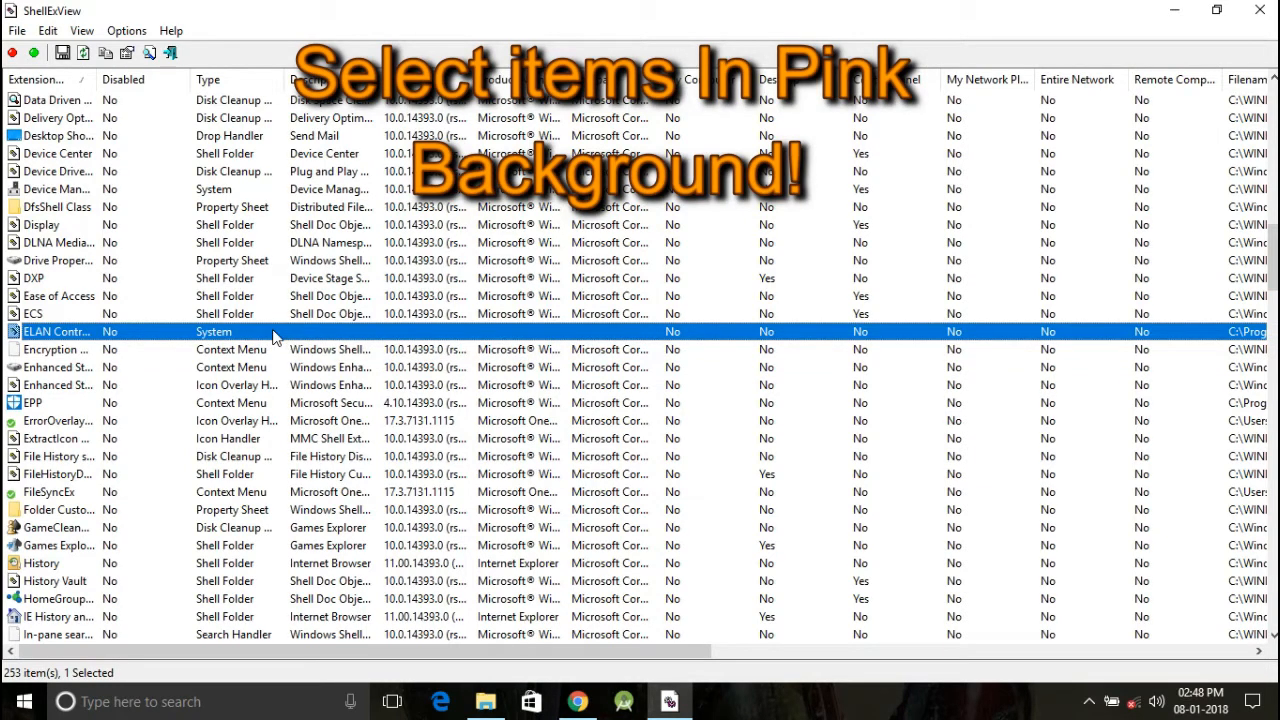
{"action": "scroll", "scroll_direction": "down", "scroll_amount": 3}
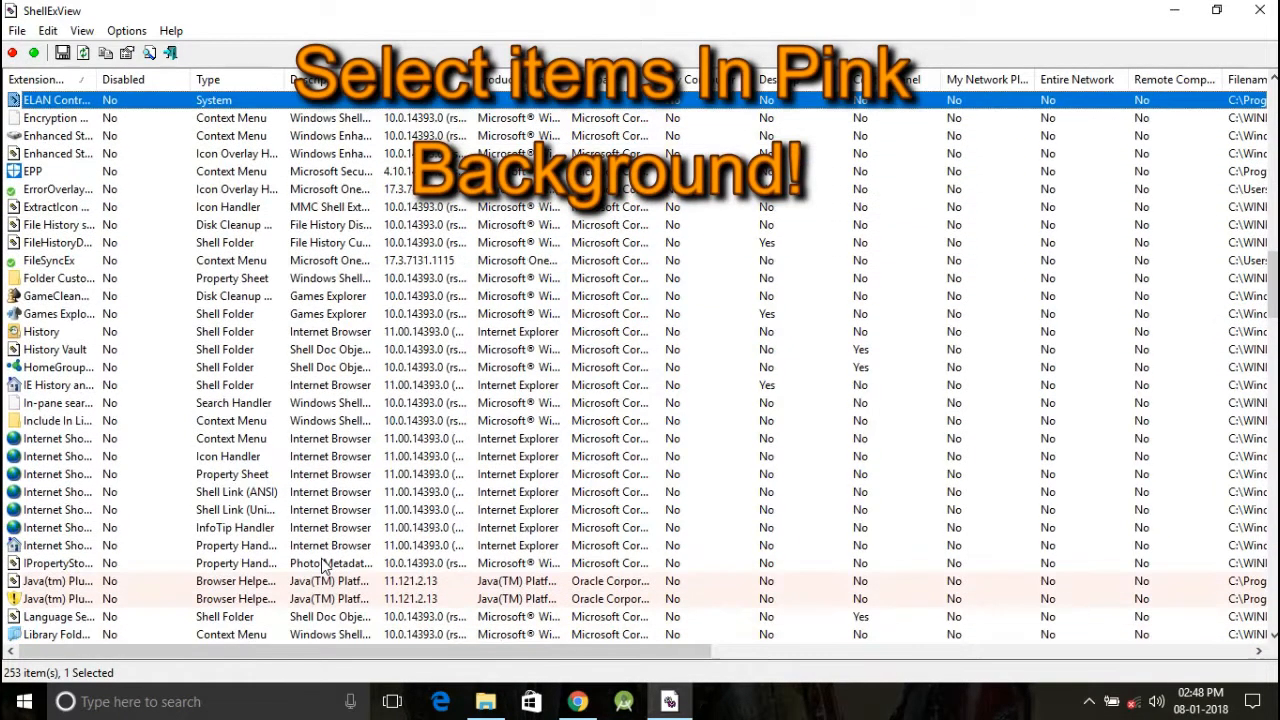
{"action": "scroll", "scroll_direction": "down", "scroll_amount": 3}
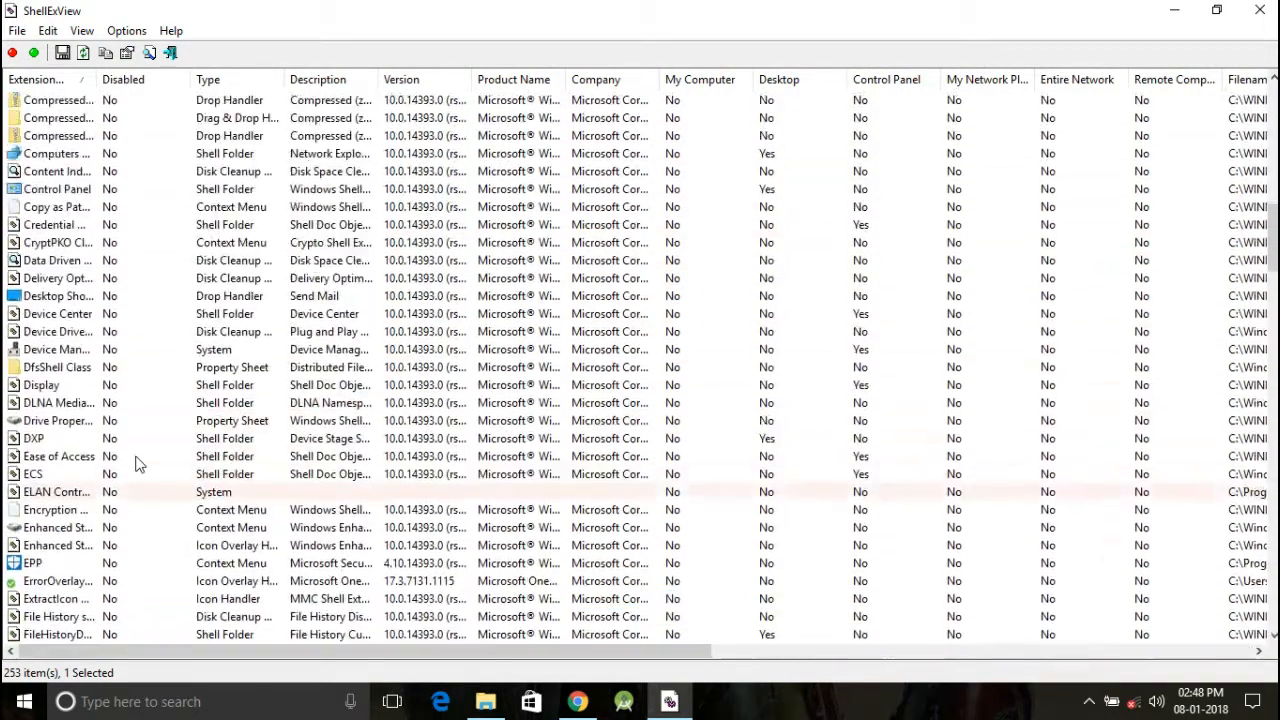
{"action": "scroll", "scroll_direction": "up", "scroll_amount": 3}
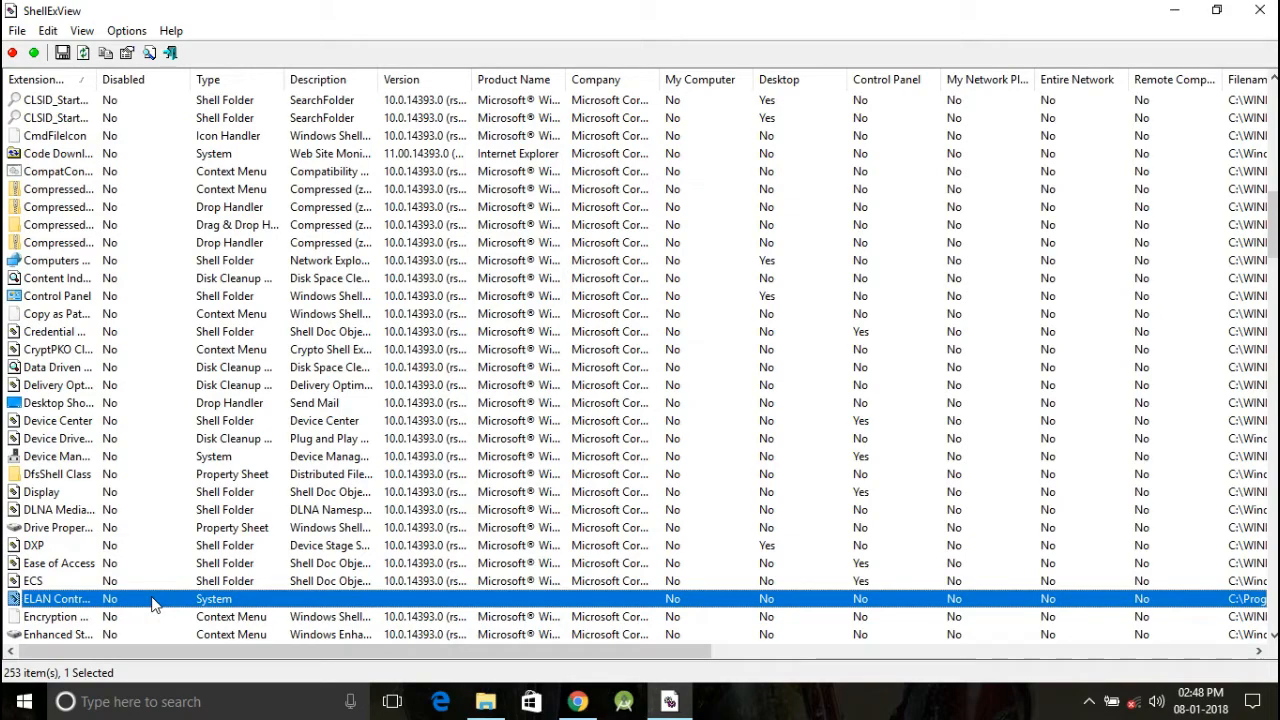
{"action": "scroll", "scroll_direction": "down", "scroll_amount": 3}
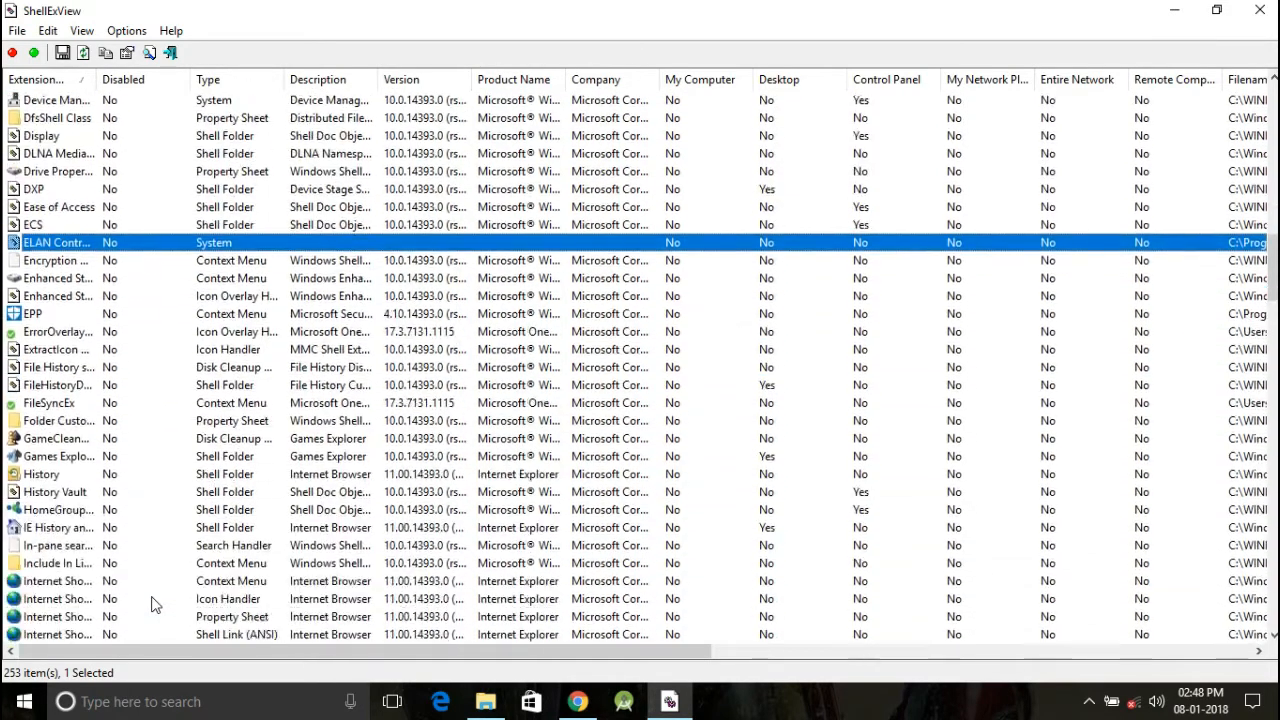
{"action": "scroll", "scroll_direction": "down", "scroll_amount": 3}
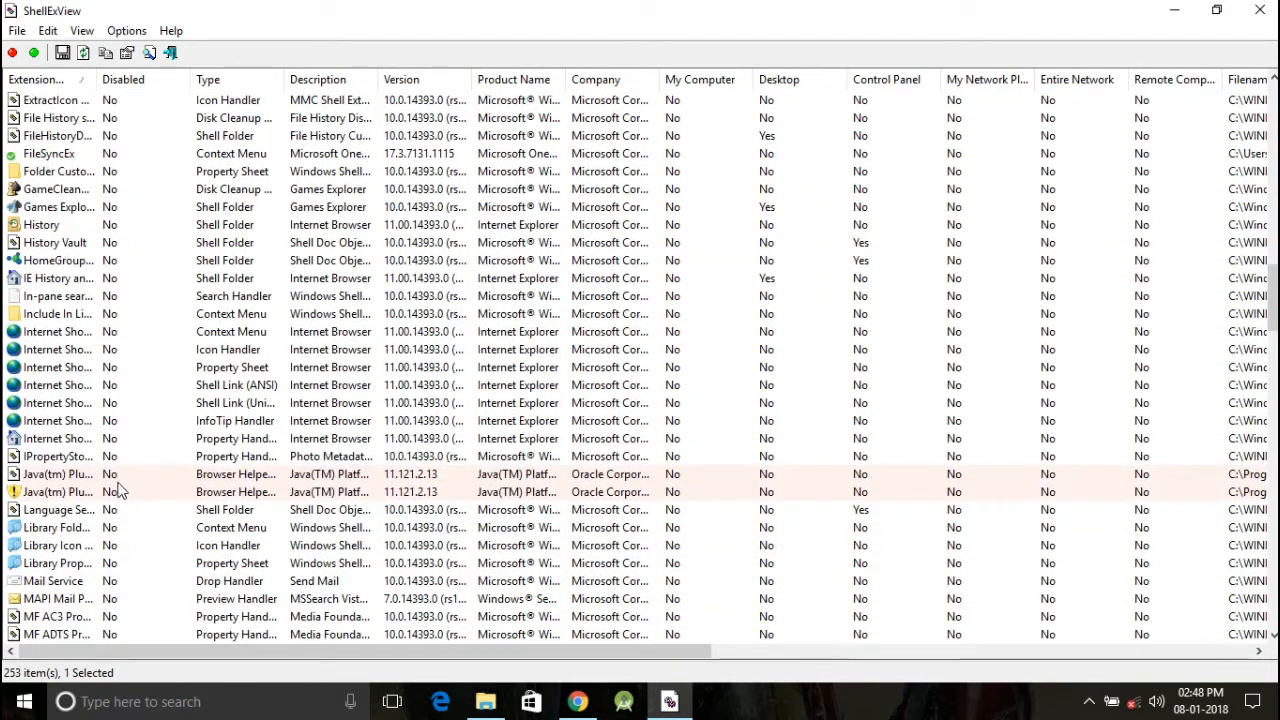
{"action": "left_click", "coordinate": [56, 474]}
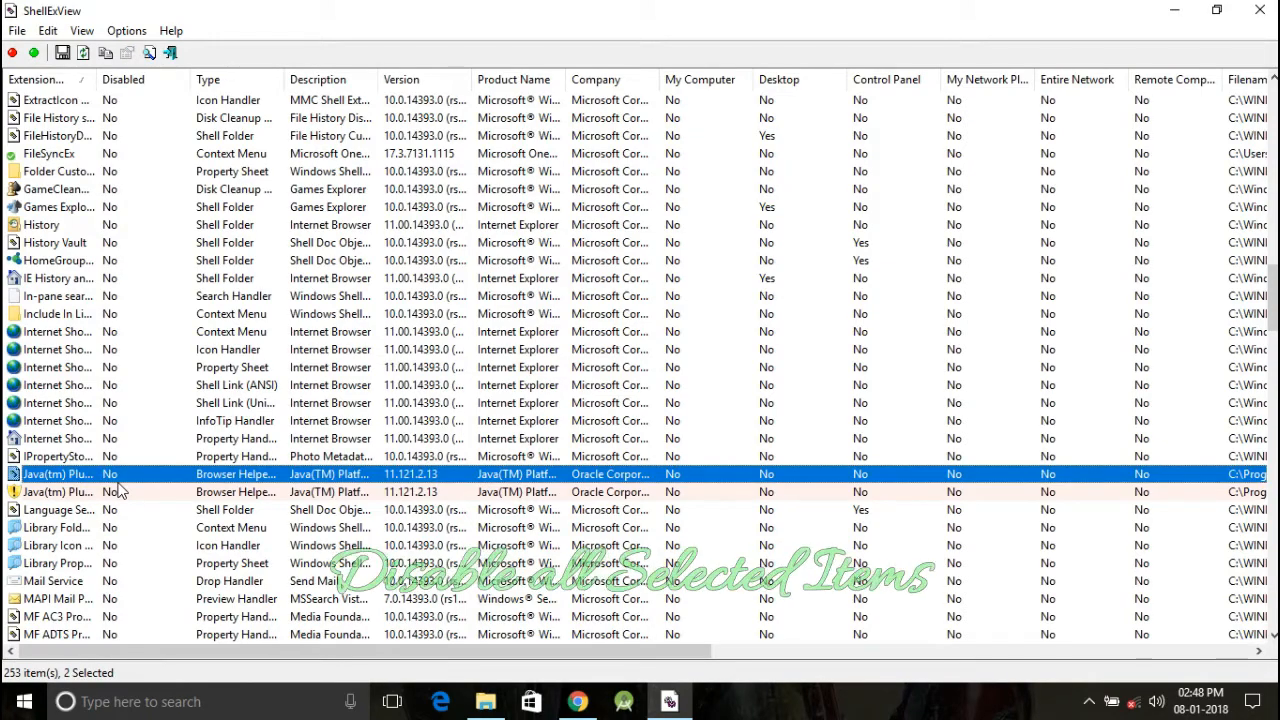
{"action": "left_click", "coordinate": [56, 492]}
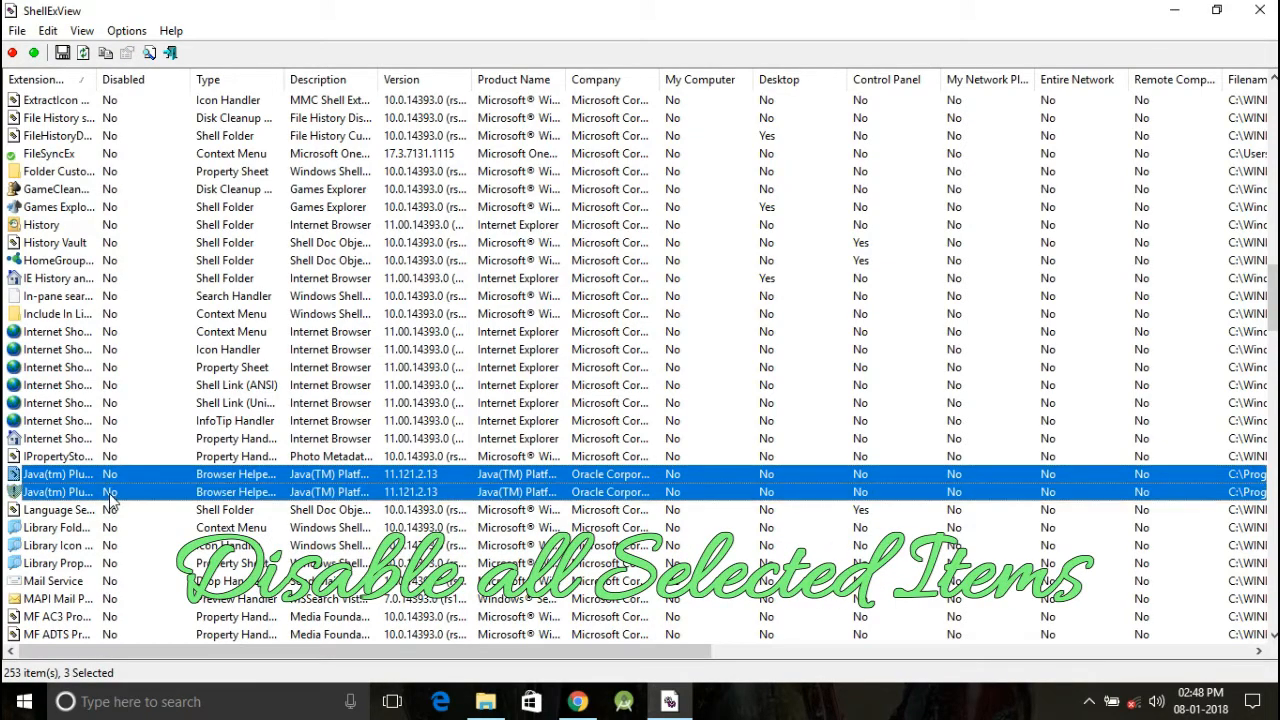
{"action": "scroll", "scroll_direction": "down", "scroll_amount": 3}
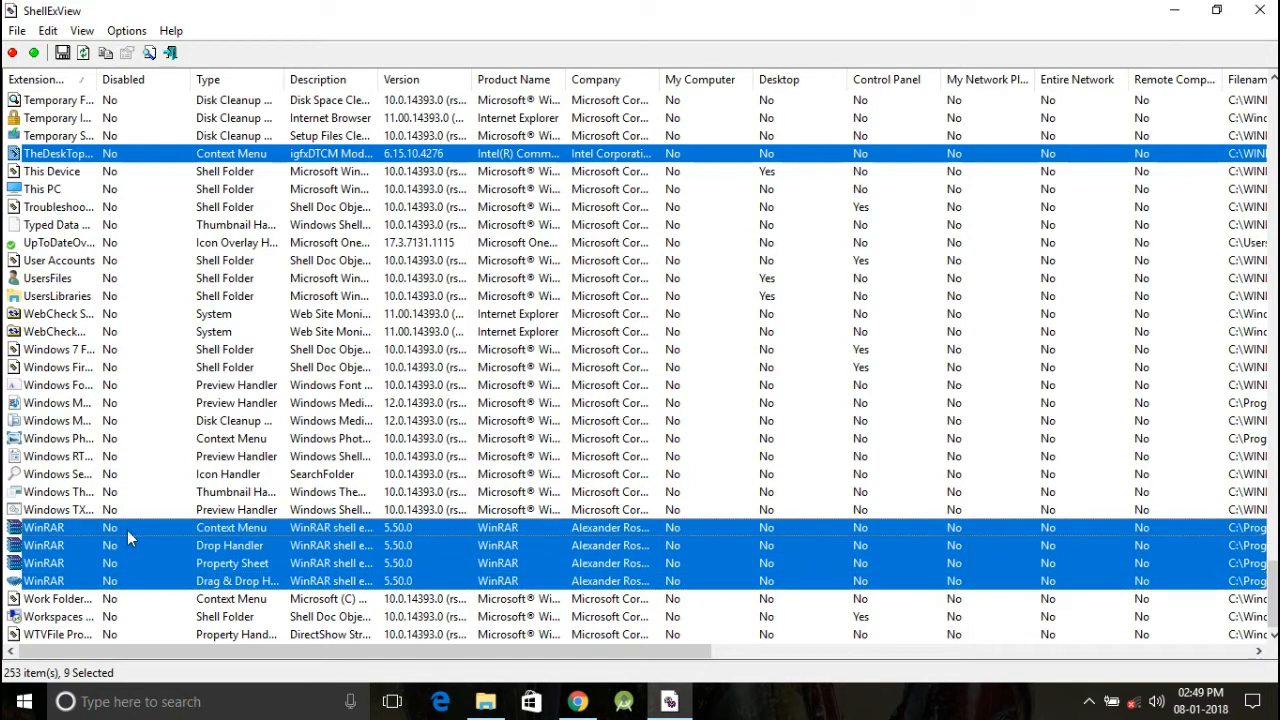
Disable the nine selected extensions via Disable Selected Items and confirm with Yes
{"action": "right_click", "coordinate": [128, 538]}
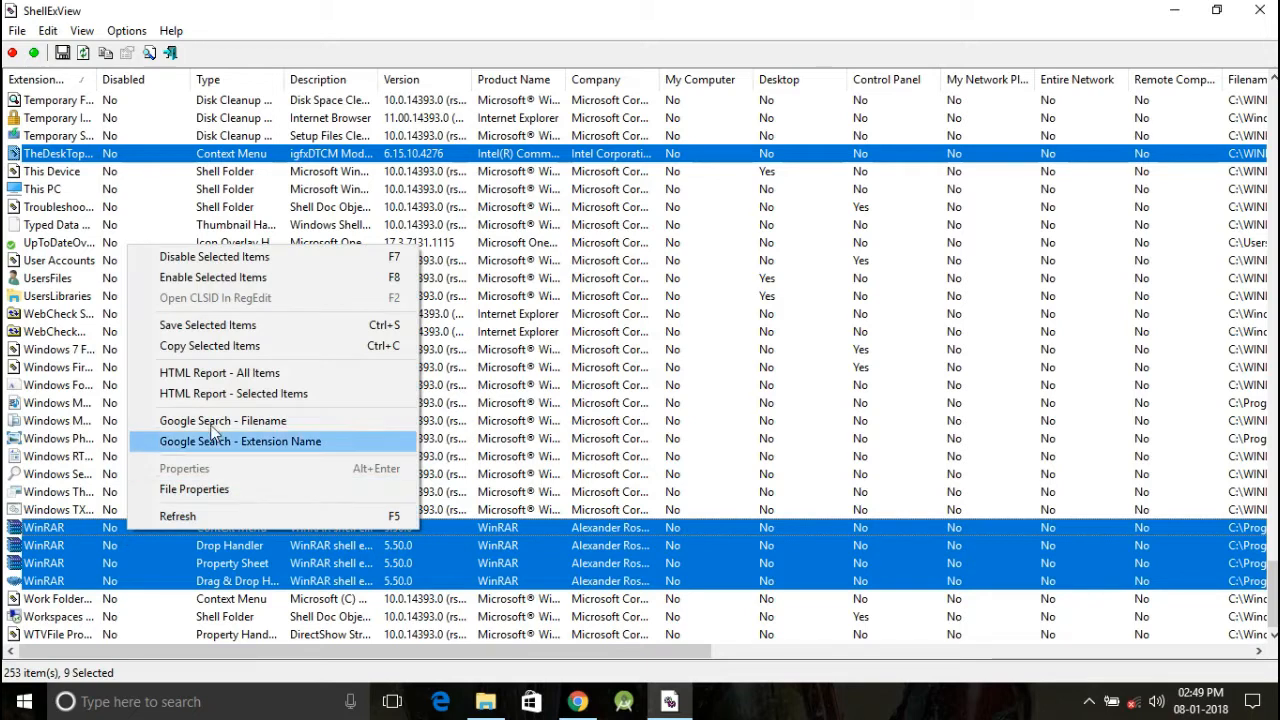
{"action": "mouse_move", "coordinate": [220, 264]}
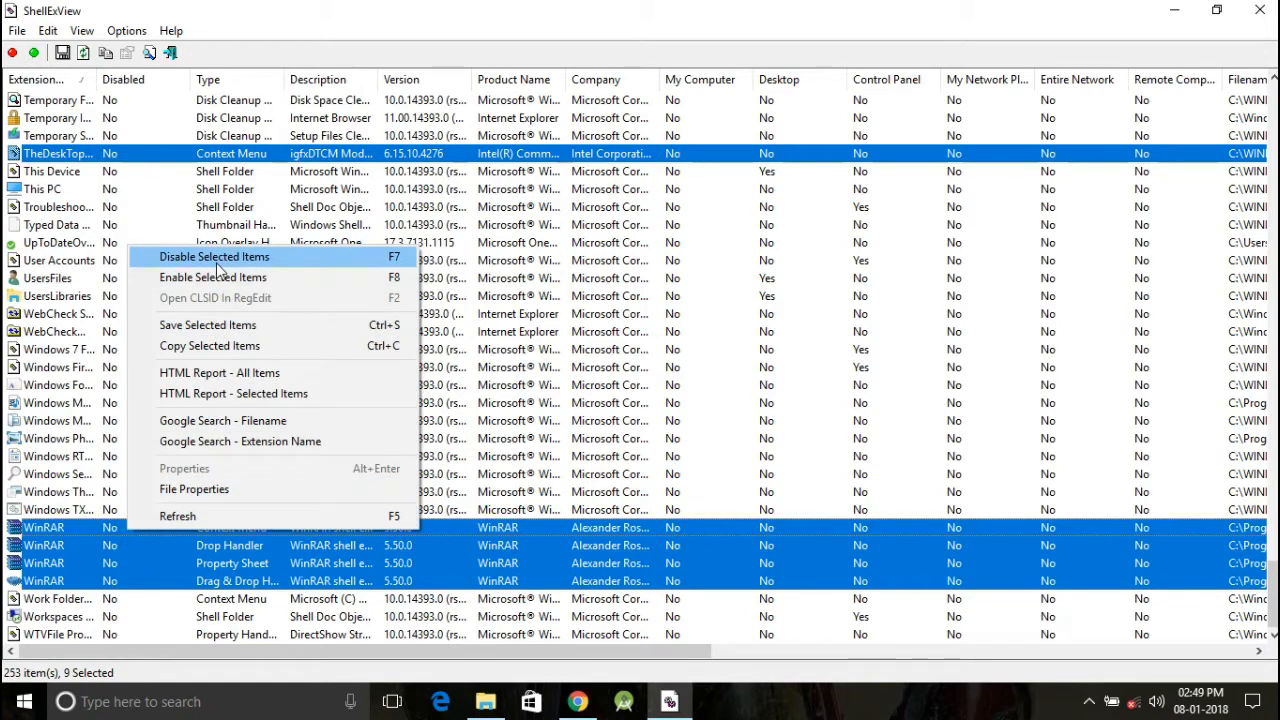
{"action": "left_click", "coordinate": [214, 256]}
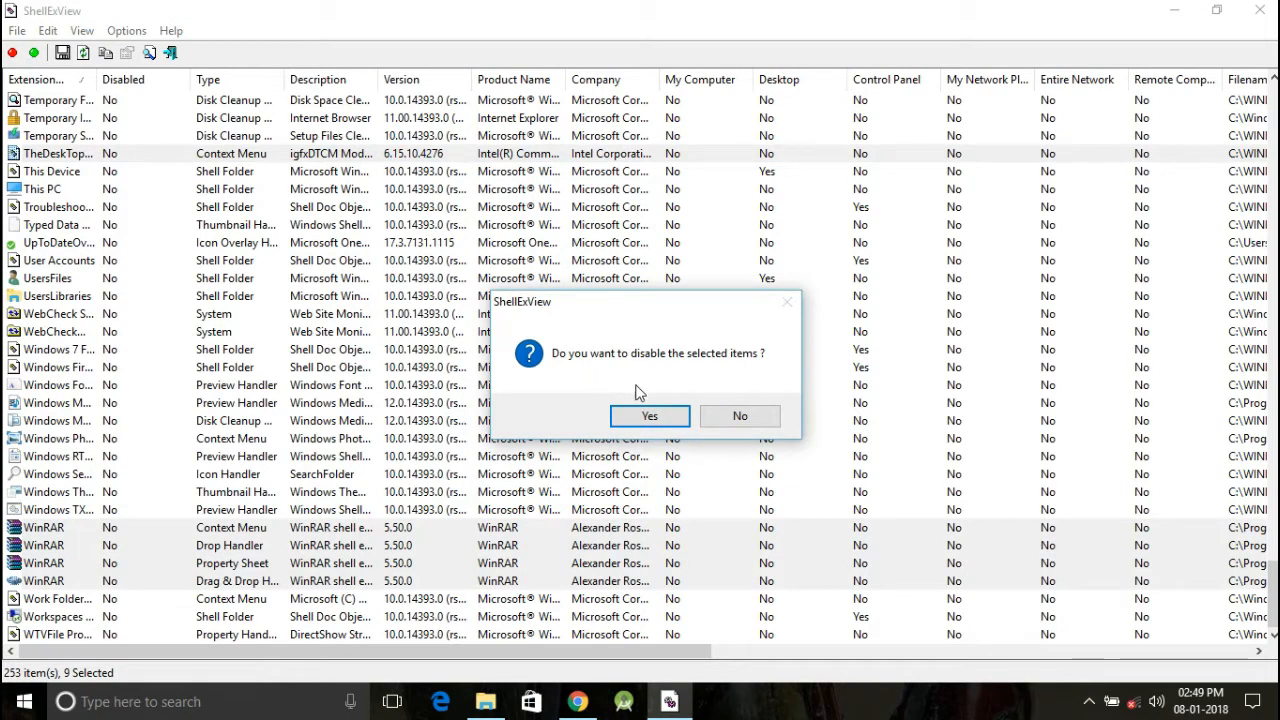
{"action": "left_click", "coordinate": [648, 416]}
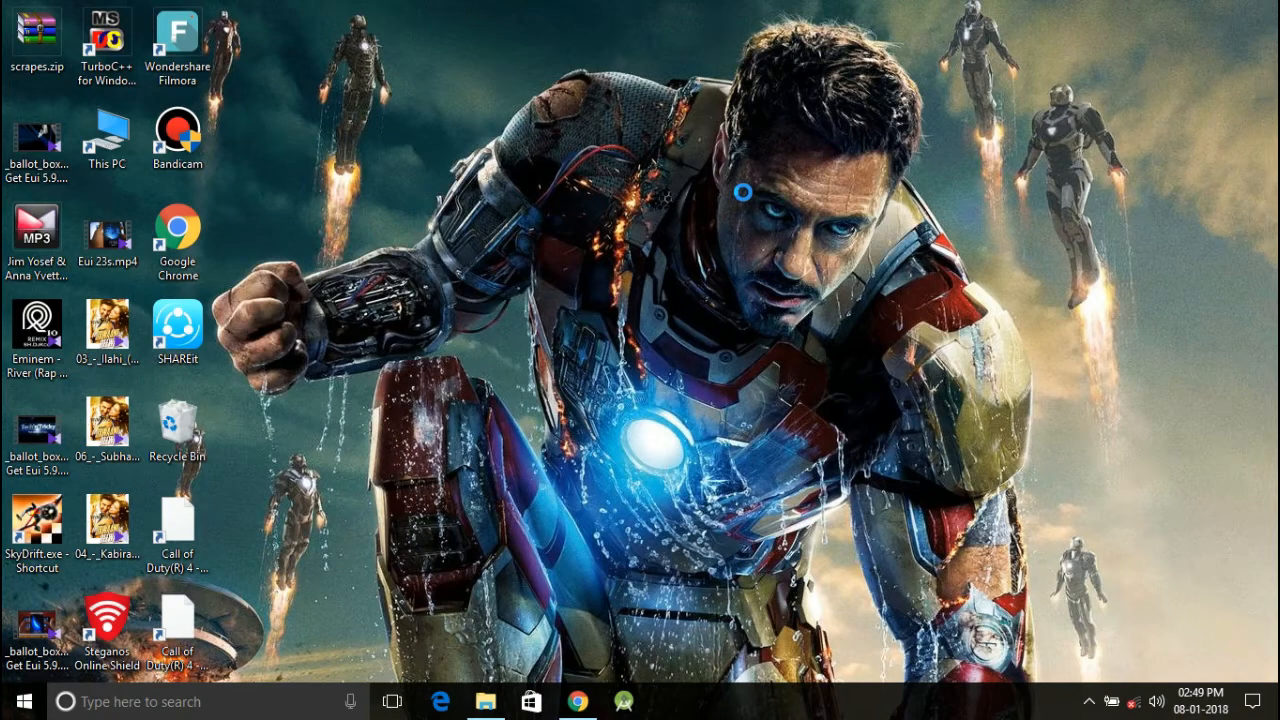
Bring up the Shut Down Windows dialog on the desktop, ready to restart the PC
{"action": "right_click", "coordinate": [744, 200]}
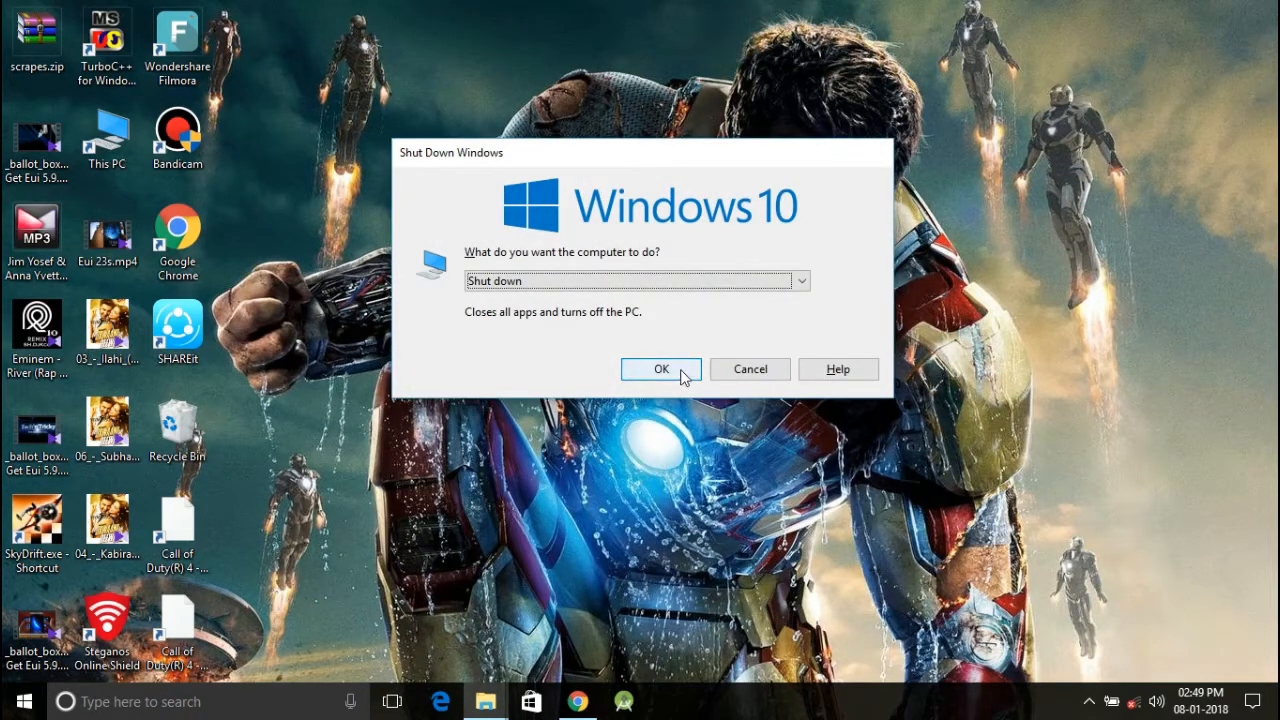
{"action": "mouse_move", "coordinate": [728, 300]}
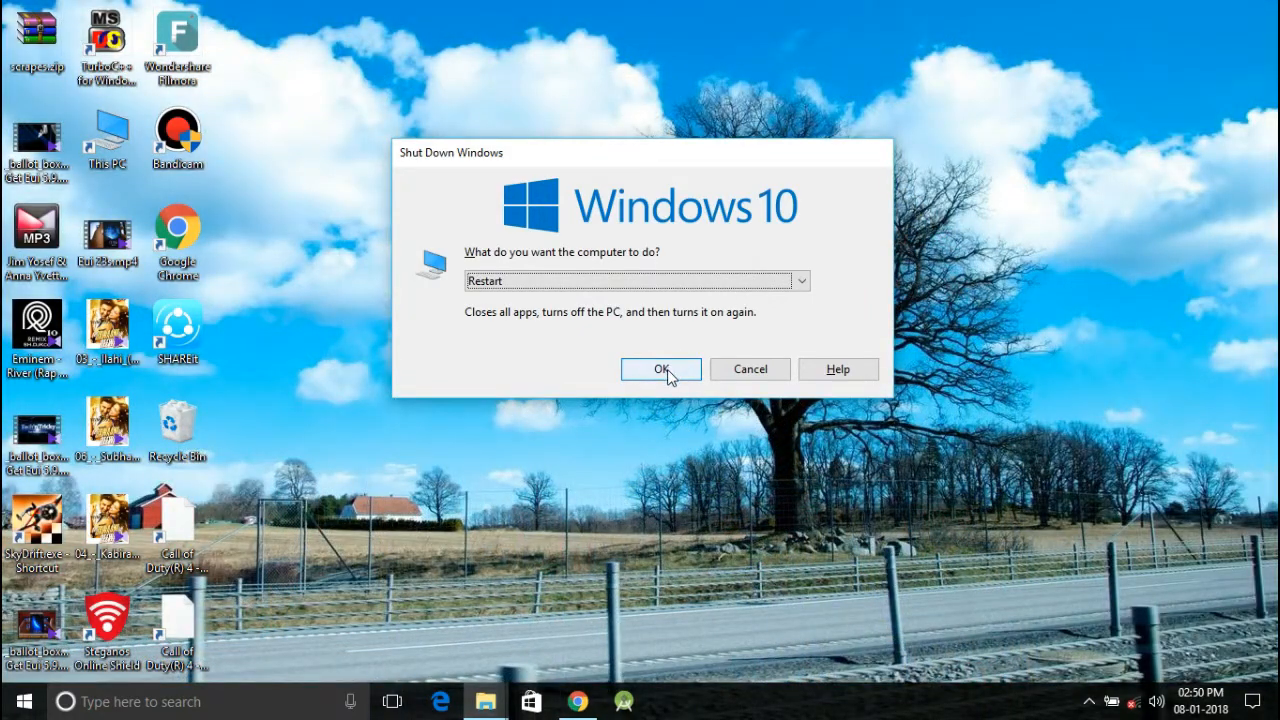
Restart the PC, reopen the desktop context menu now free of graphics entries, and refresh
{"action": "left_click", "coordinate": [660, 368]}
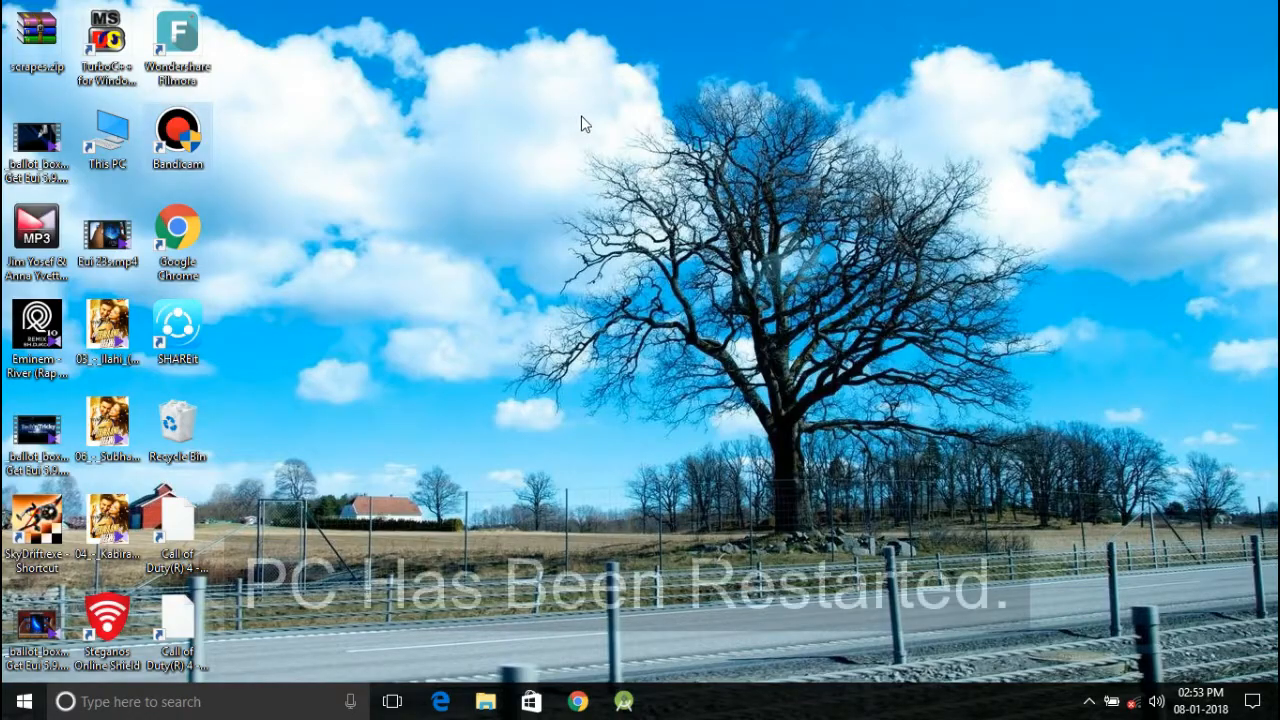
{"action": "right_click", "coordinate": [584, 124]}
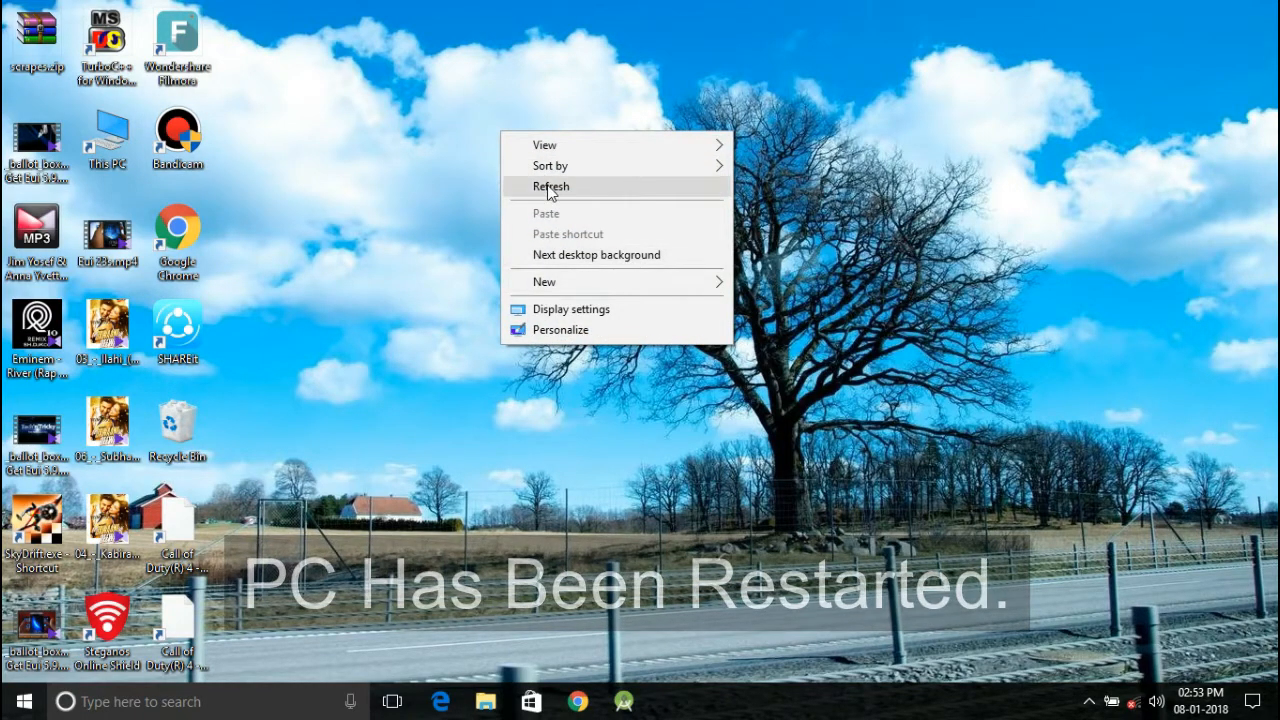
{"action": "left_click", "coordinate": [550, 188]}
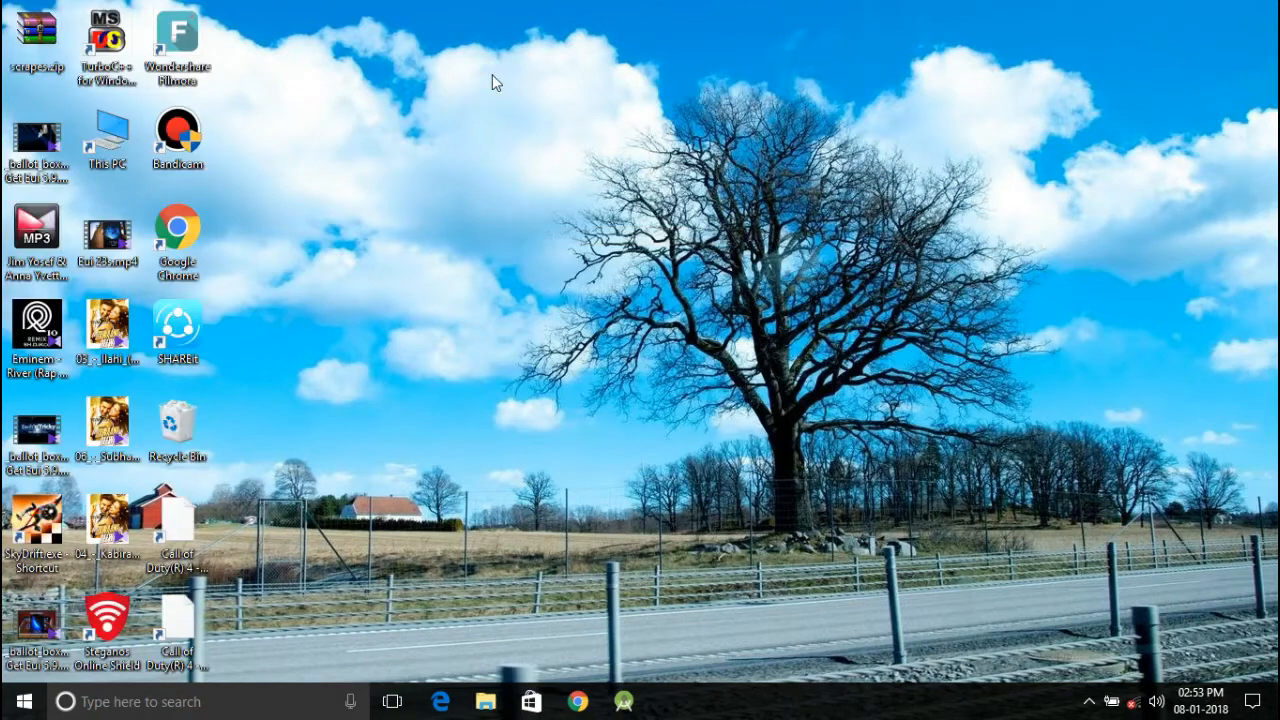
{"action": "mouse_move", "coordinate": [604, 356]}
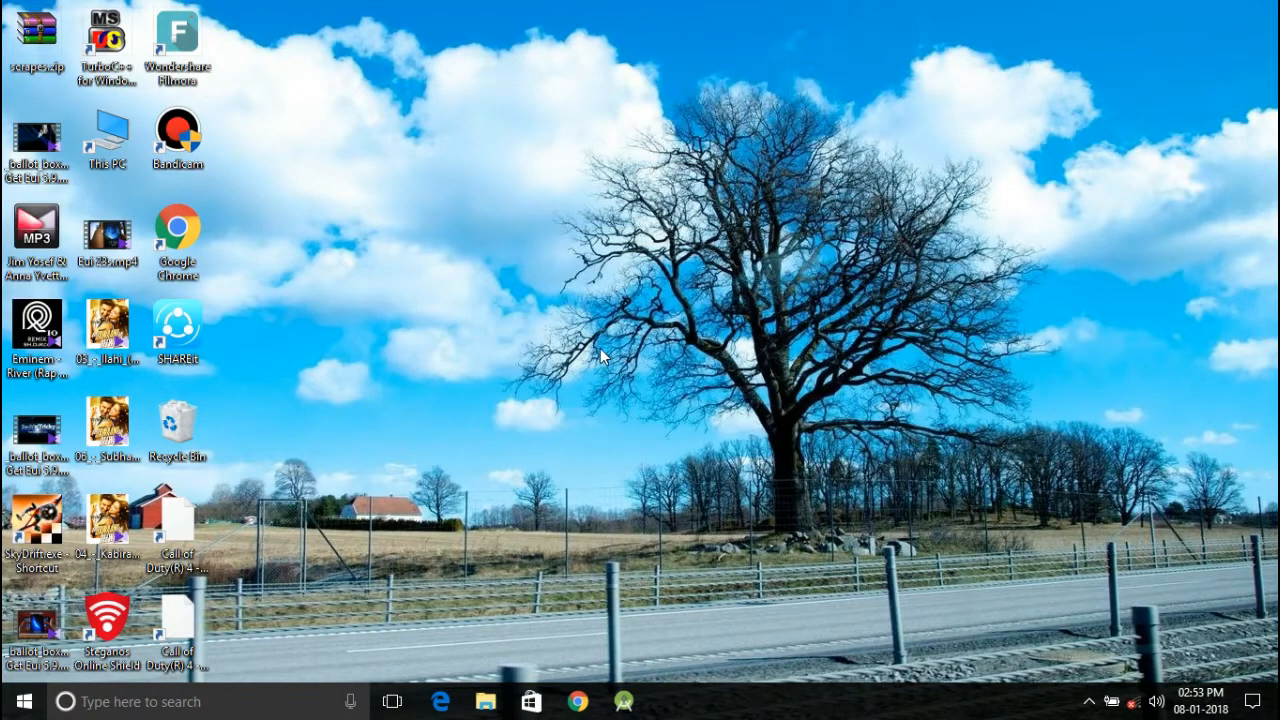
{"action": "mouse_move", "coordinate": [644, 412]}
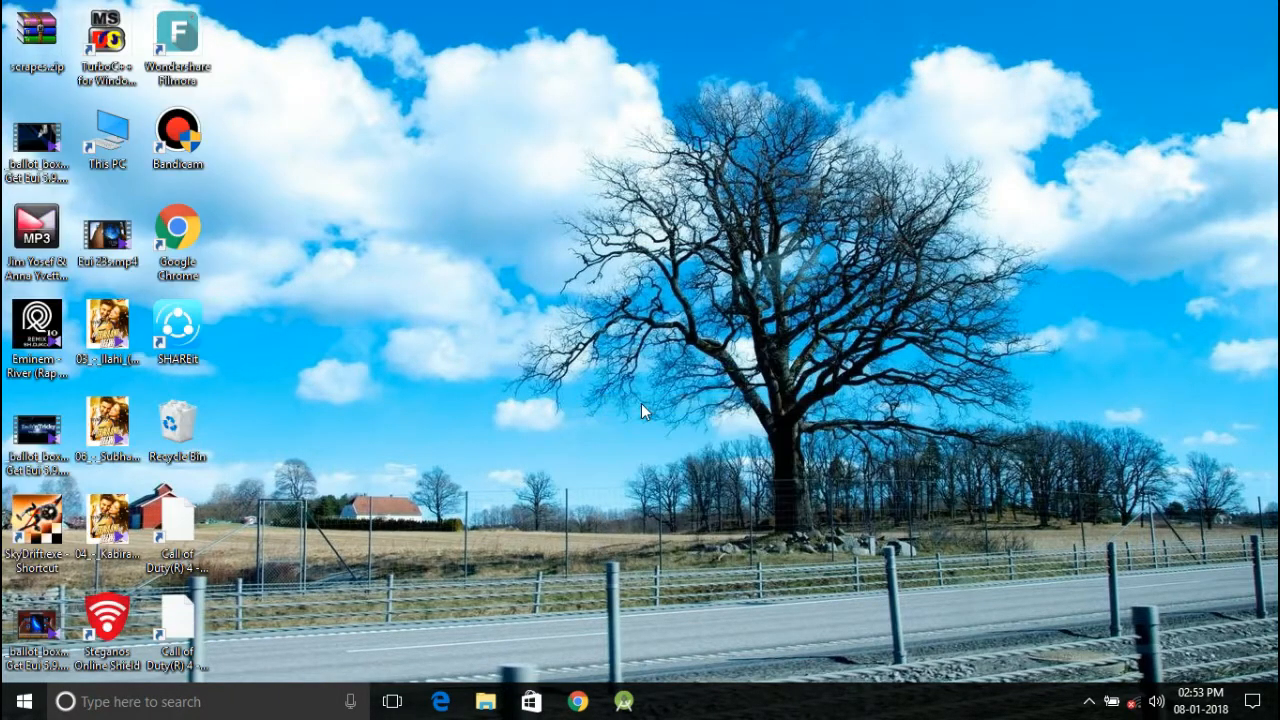